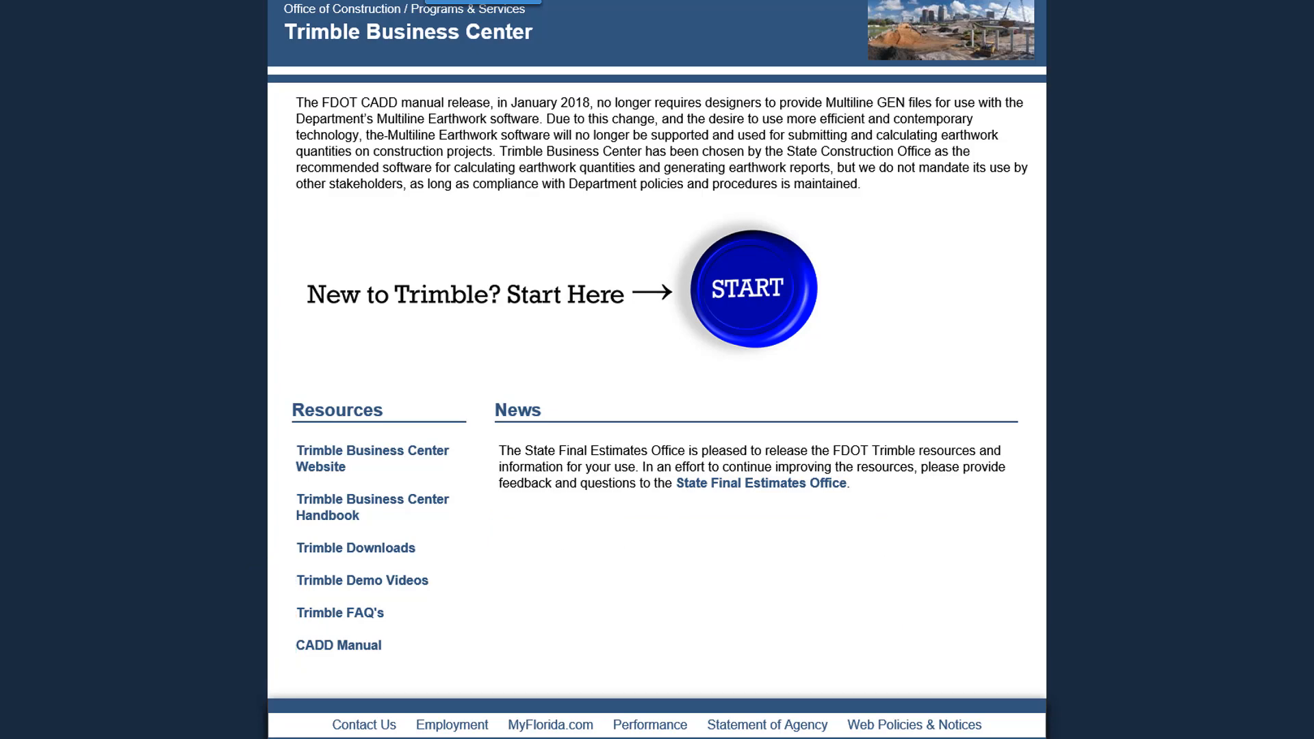
- Follow the Trimble Downloads link and begin downloading the FDOT start-up package files
{"action": "left_click", "coordinate": [355, 547]}
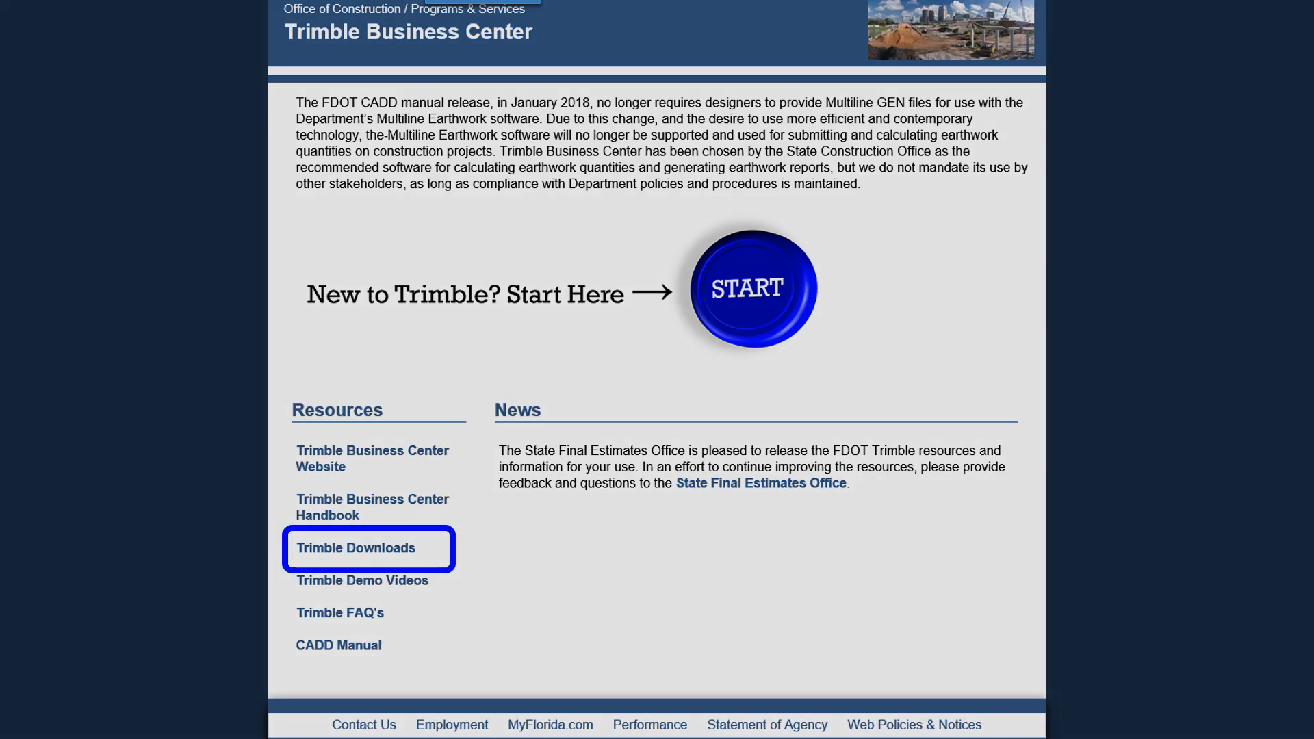
{"action": "left_click", "coordinate": [354, 547]}
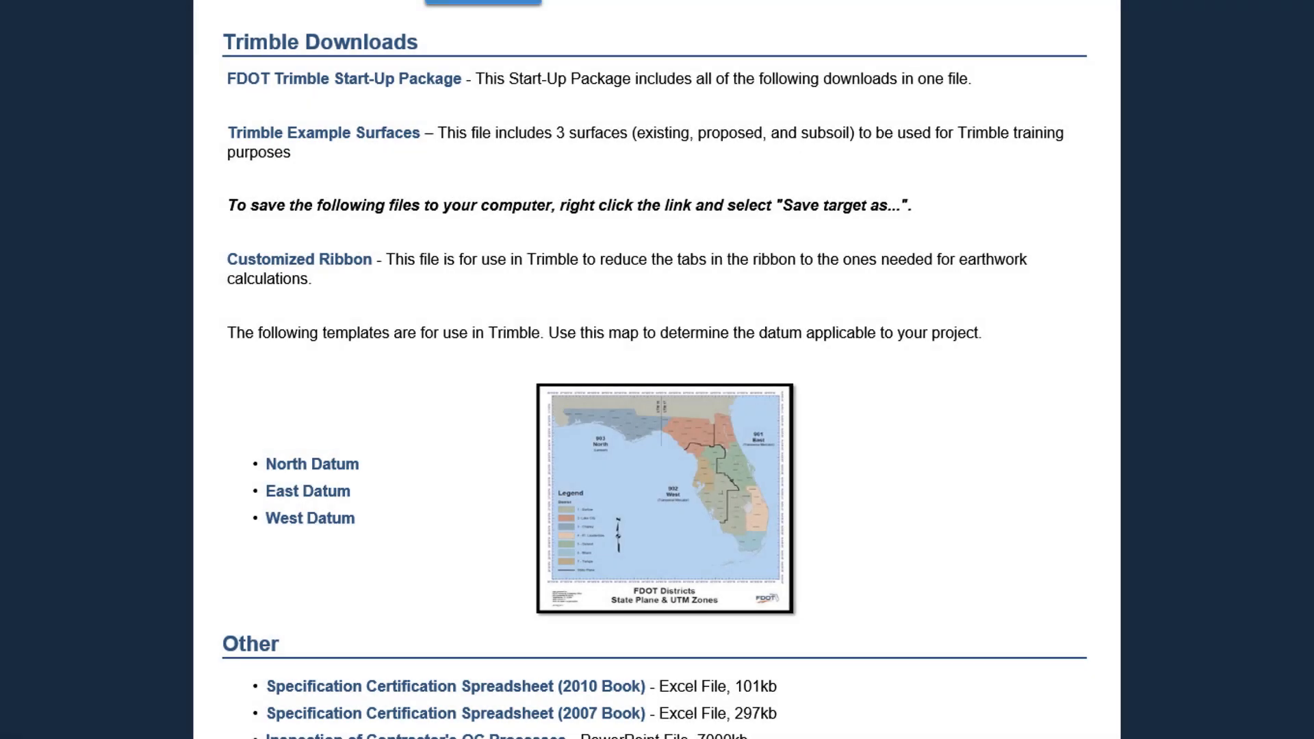
{"action": "left_click", "coordinate": [343, 80]}
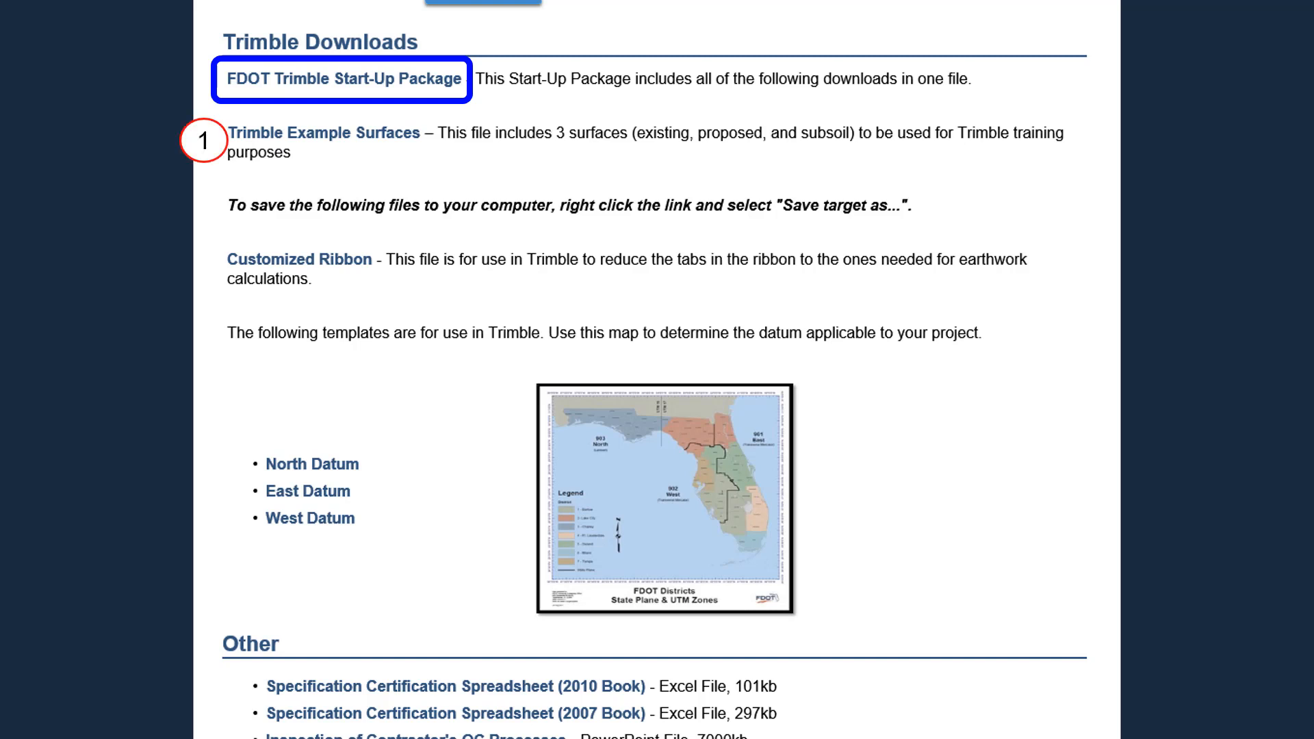
{"action": "left_click", "coordinate": [300, 258]}
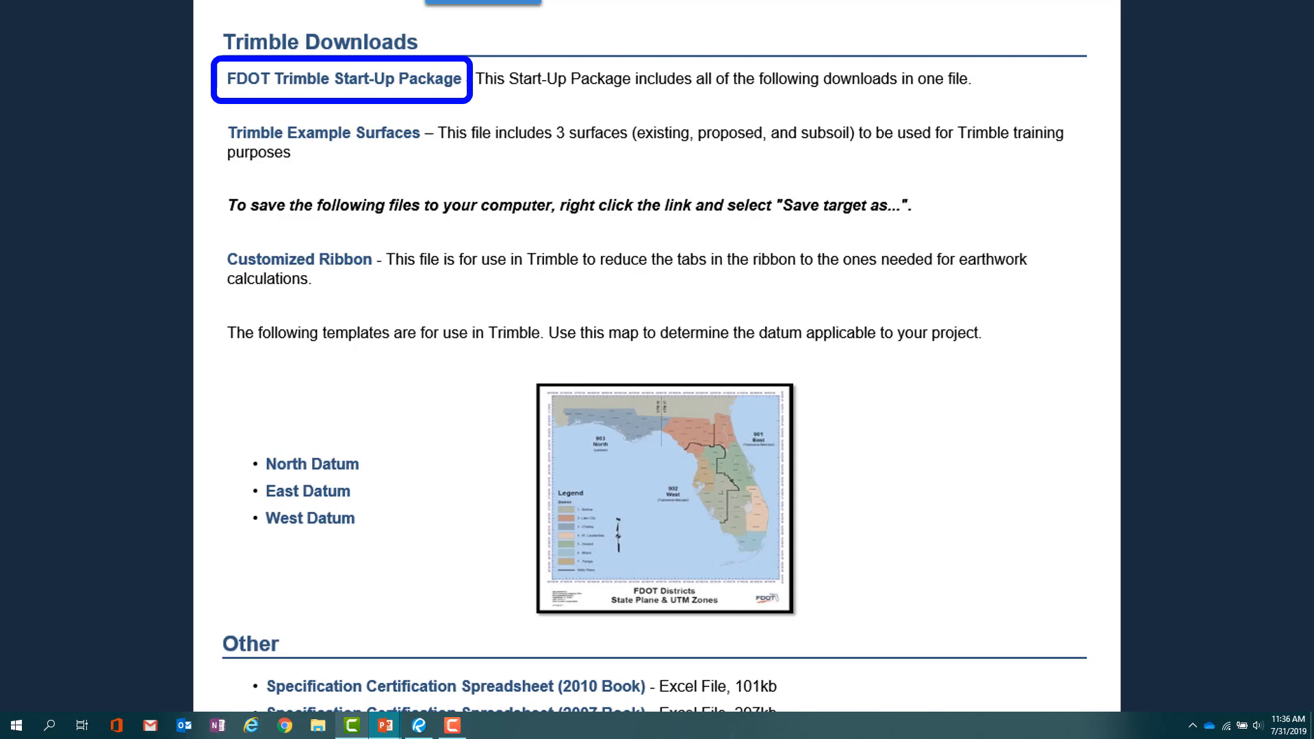
- Save the custom ribbon .bin and FDOT_West 902 Datum template to the Desktop
{"action": "left_click", "coordinate": [342, 80]}
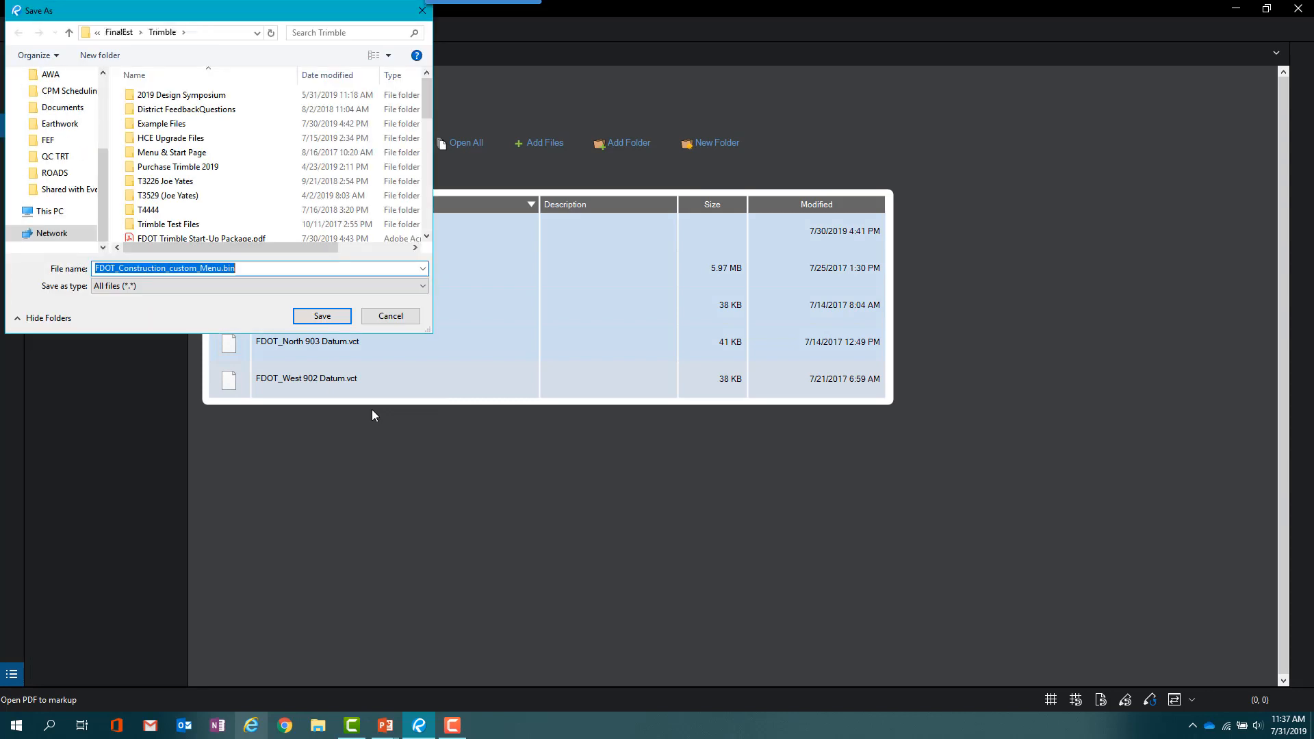
{"action": "left_click", "coordinate": [56, 114]}
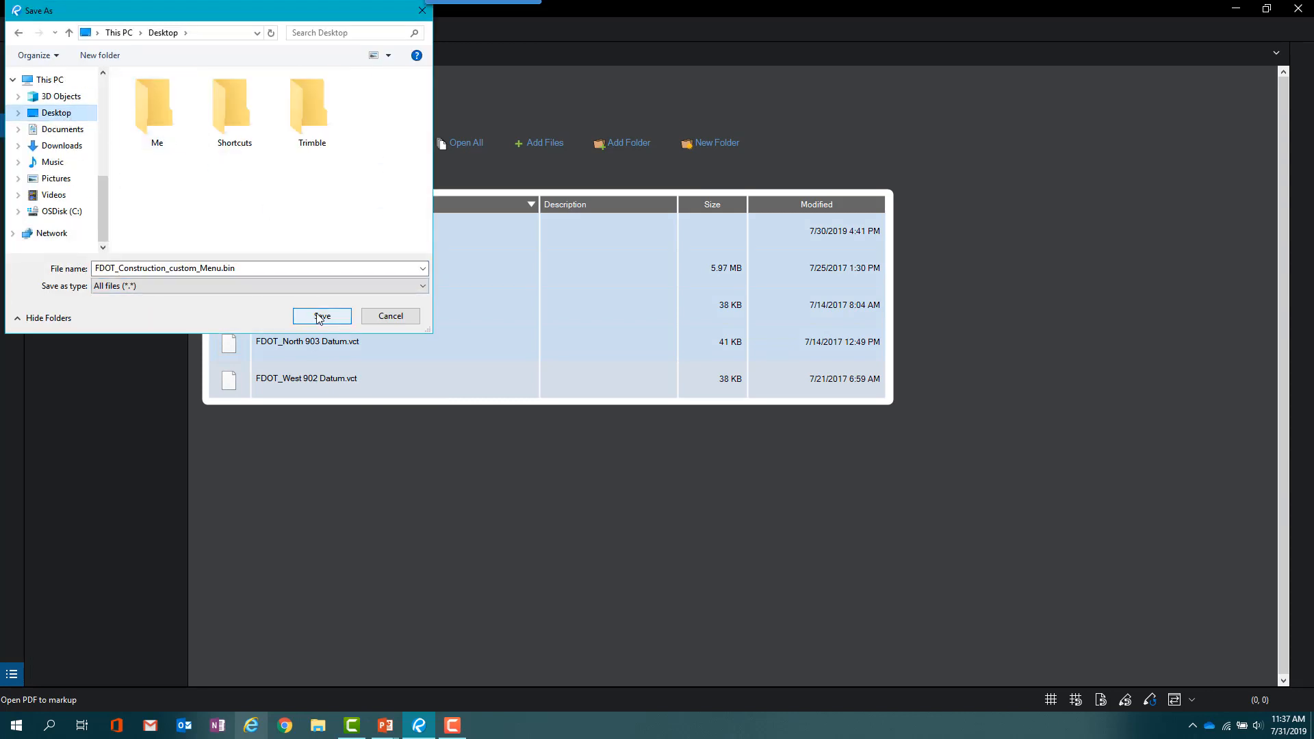
{"action": "left_click", "coordinate": [321, 316]}
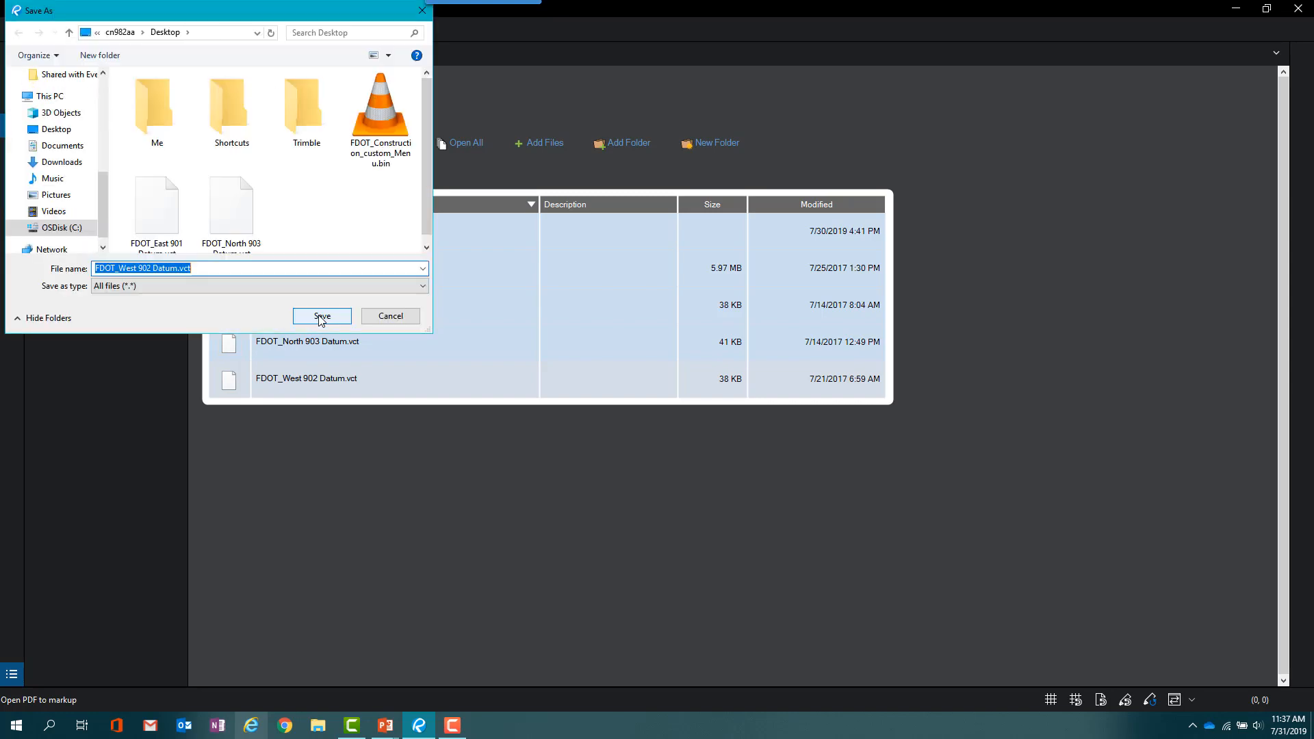
{"action": "left_click", "coordinate": [320, 316]}
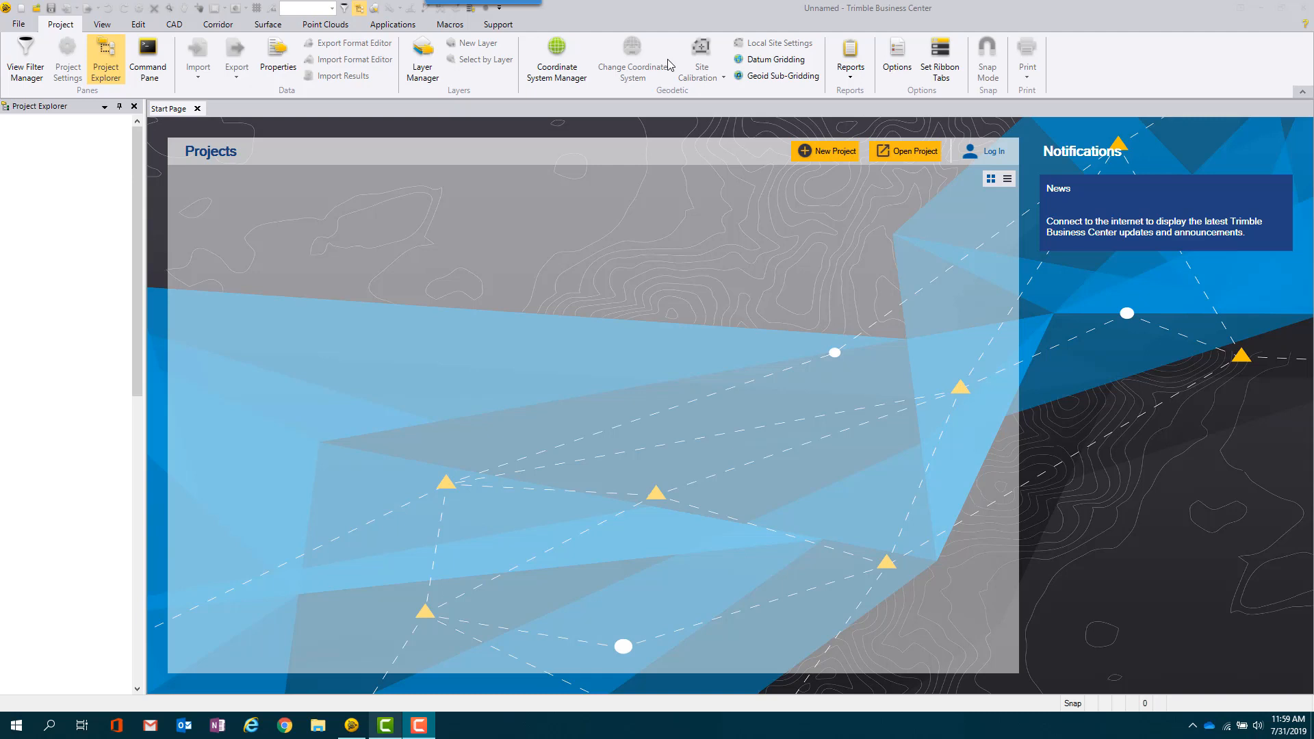
{"action": "mouse_move", "coordinate": [670, 63]}
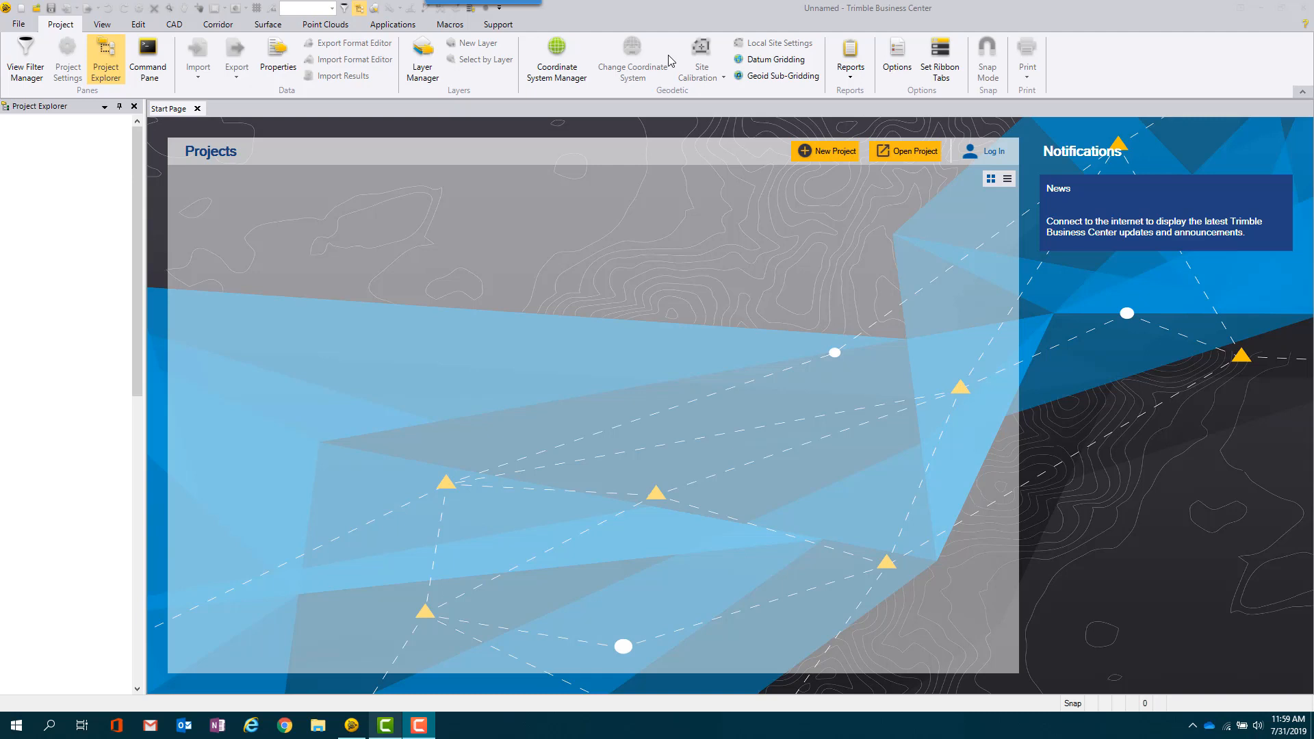
- Start importing a ribbon layout from Customize the Ribbon, browsing to the Desktop
{"action": "right_click", "coordinate": [670, 55]}
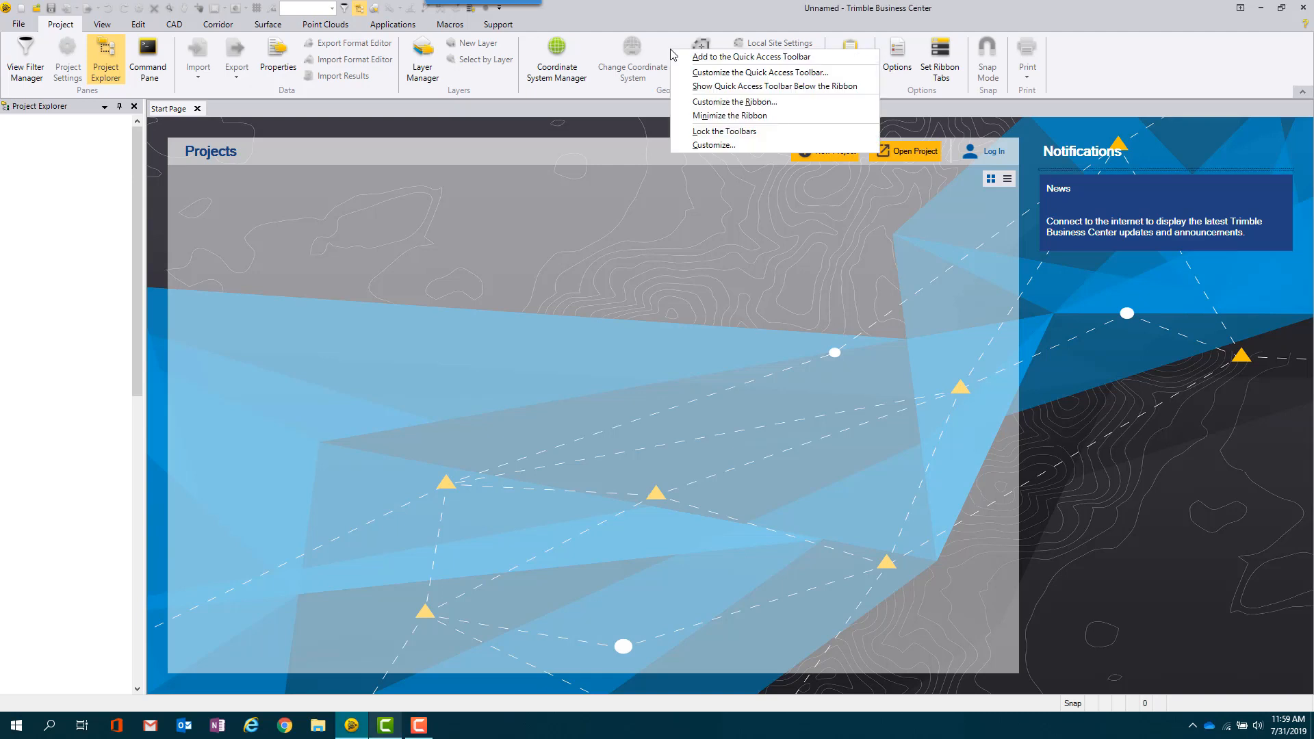
{"action": "mouse_move", "coordinate": [734, 102]}
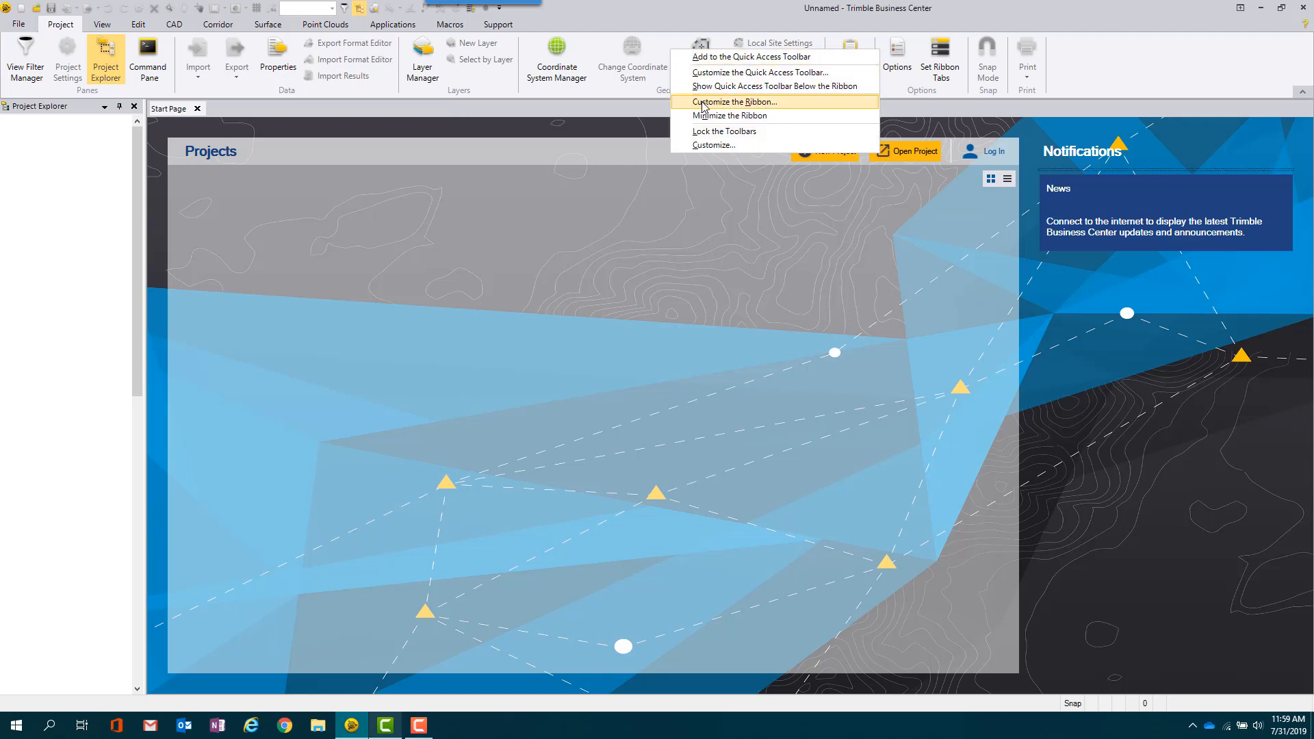
{"action": "left_click", "coordinate": [734, 102]}
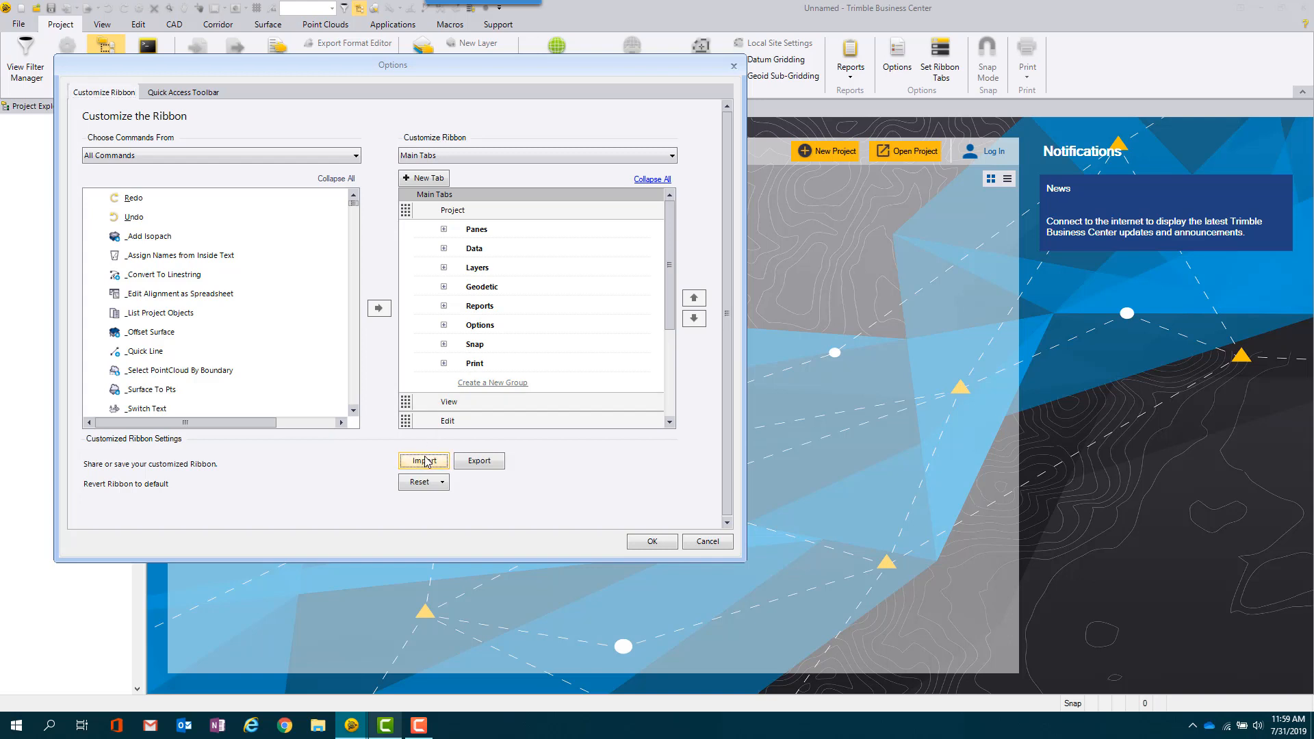
{"action": "left_click", "coordinate": [423, 460]}
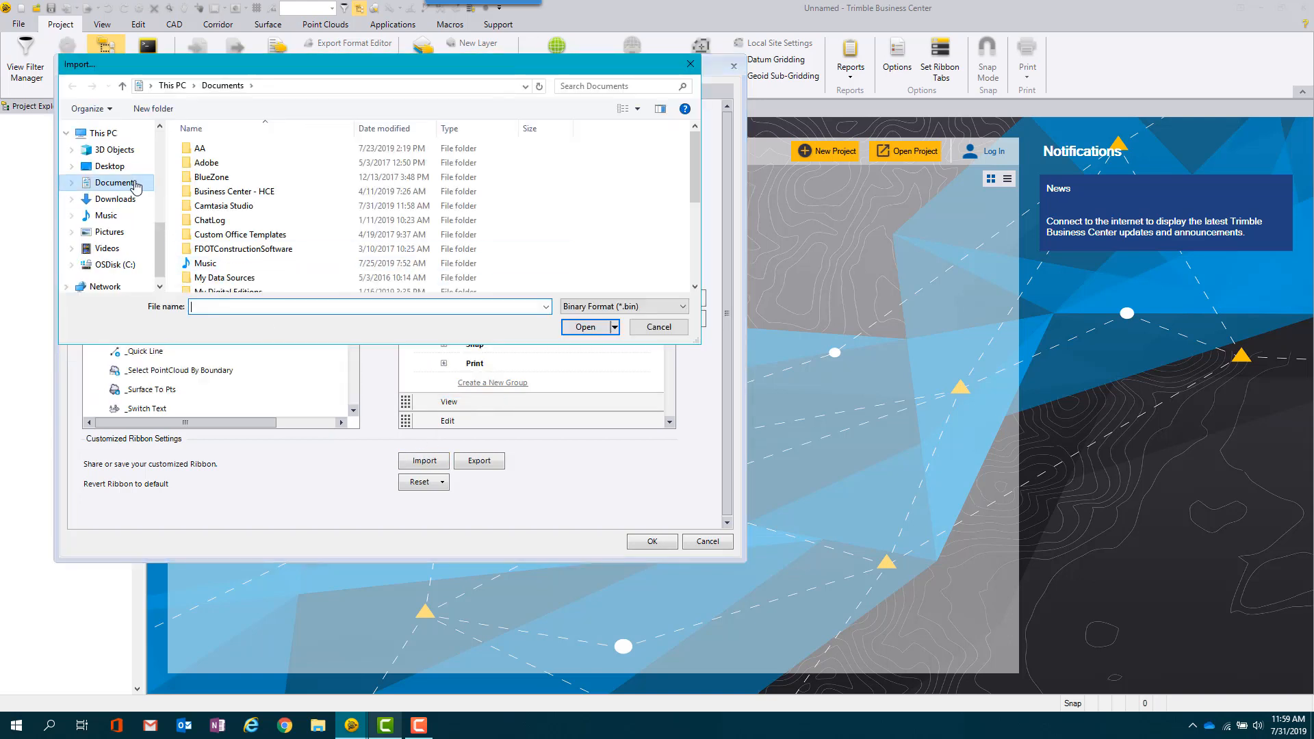
{"action": "left_click", "coordinate": [110, 166]}
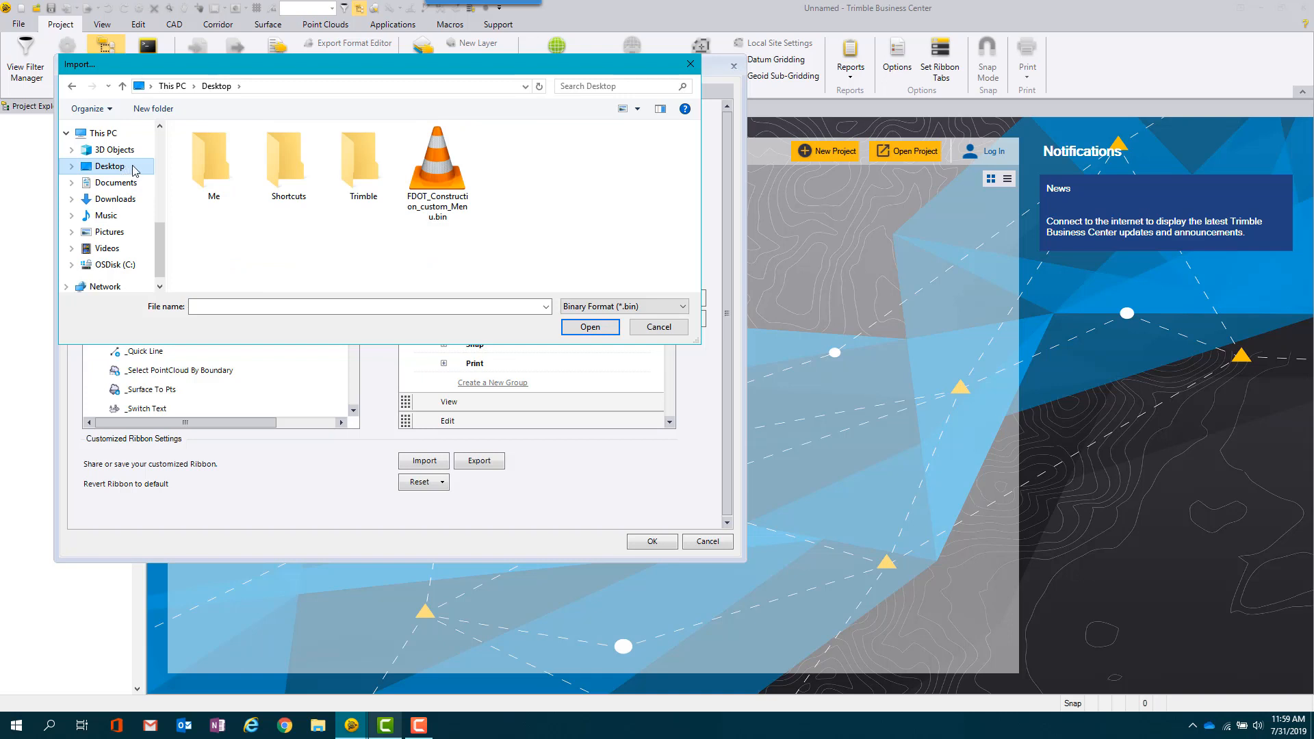
- Import FDOT_Construction_custom_Menu.bin as the ribbon and apply it
{"action": "left_click", "coordinate": [436, 161]}
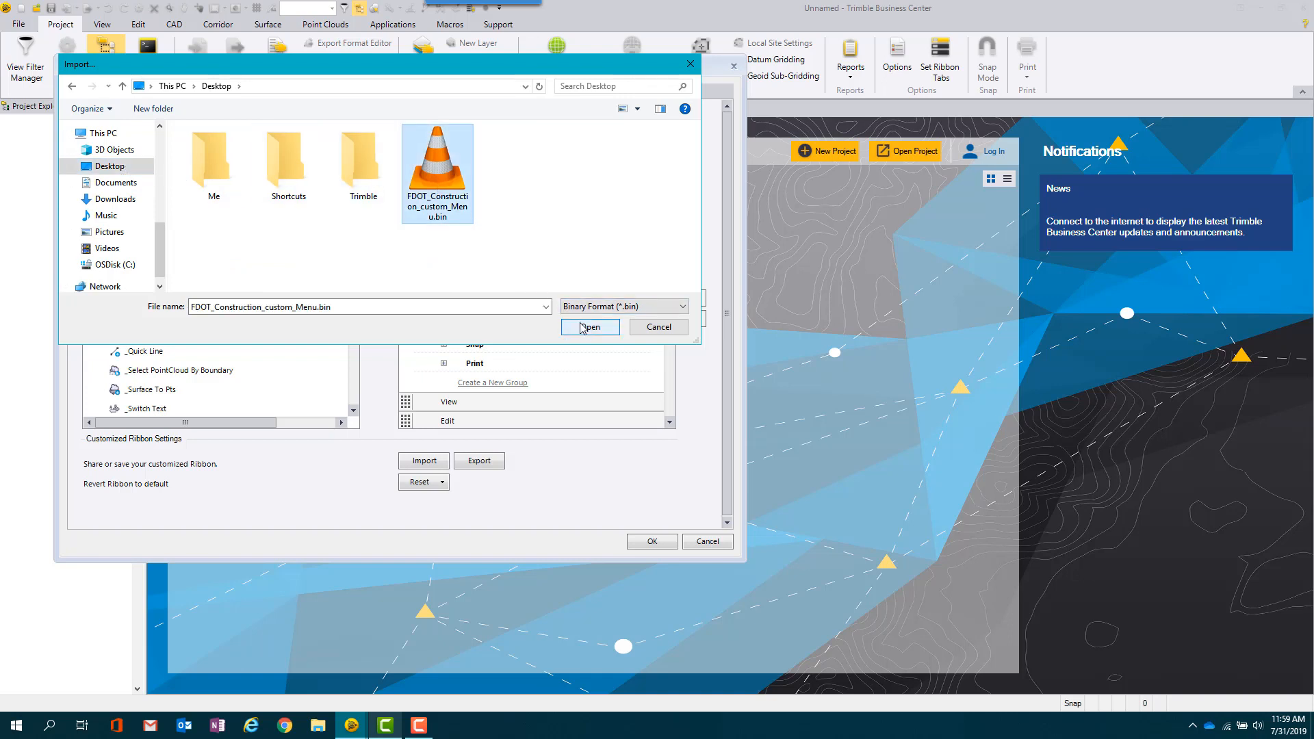
{"action": "left_click", "coordinate": [588, 327]}
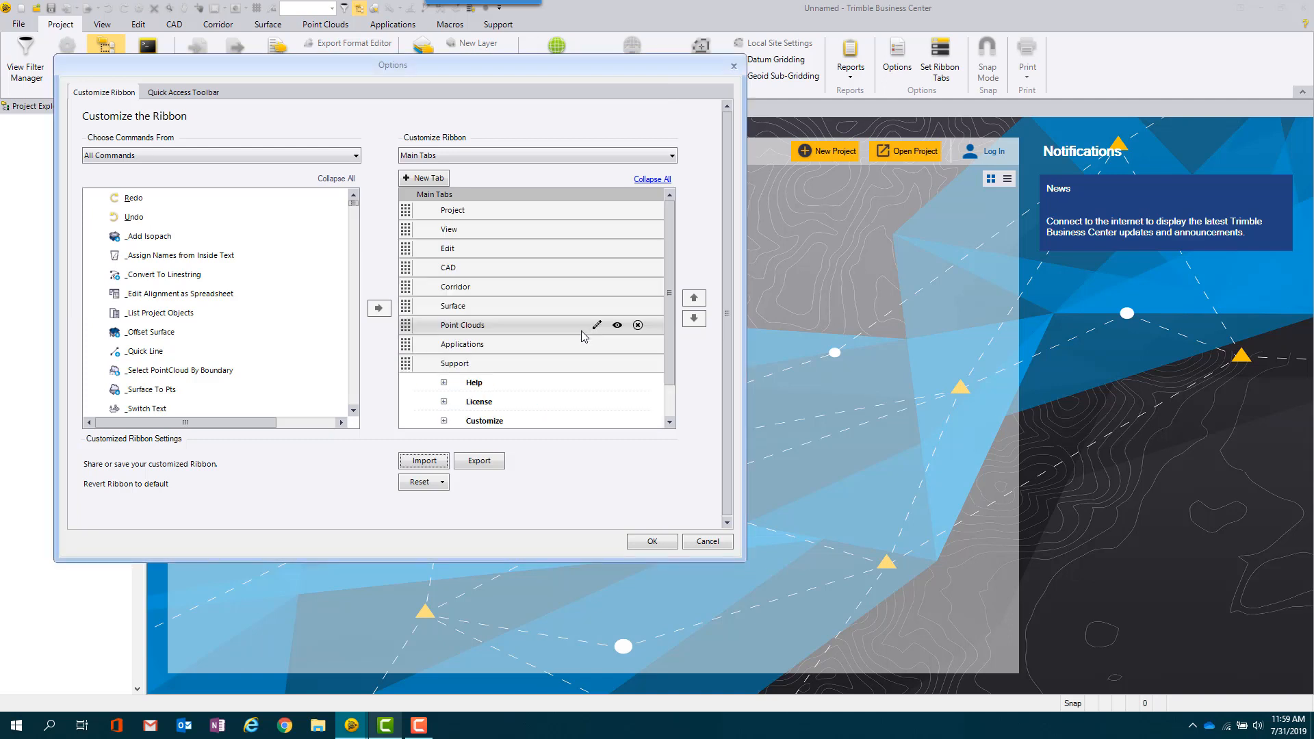
{"action": "left_click", "coordinate": [651, 541]}
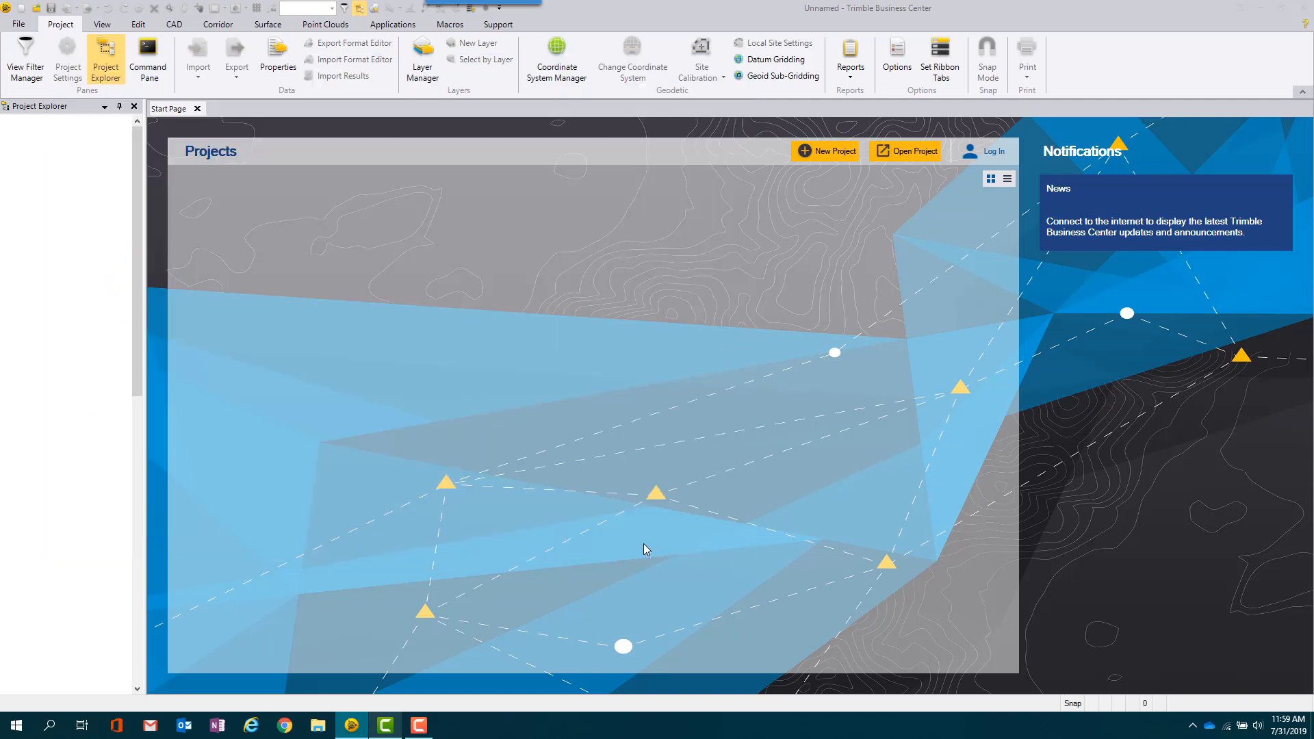
{"action": "left_click", "coordinate": [498, 24]}
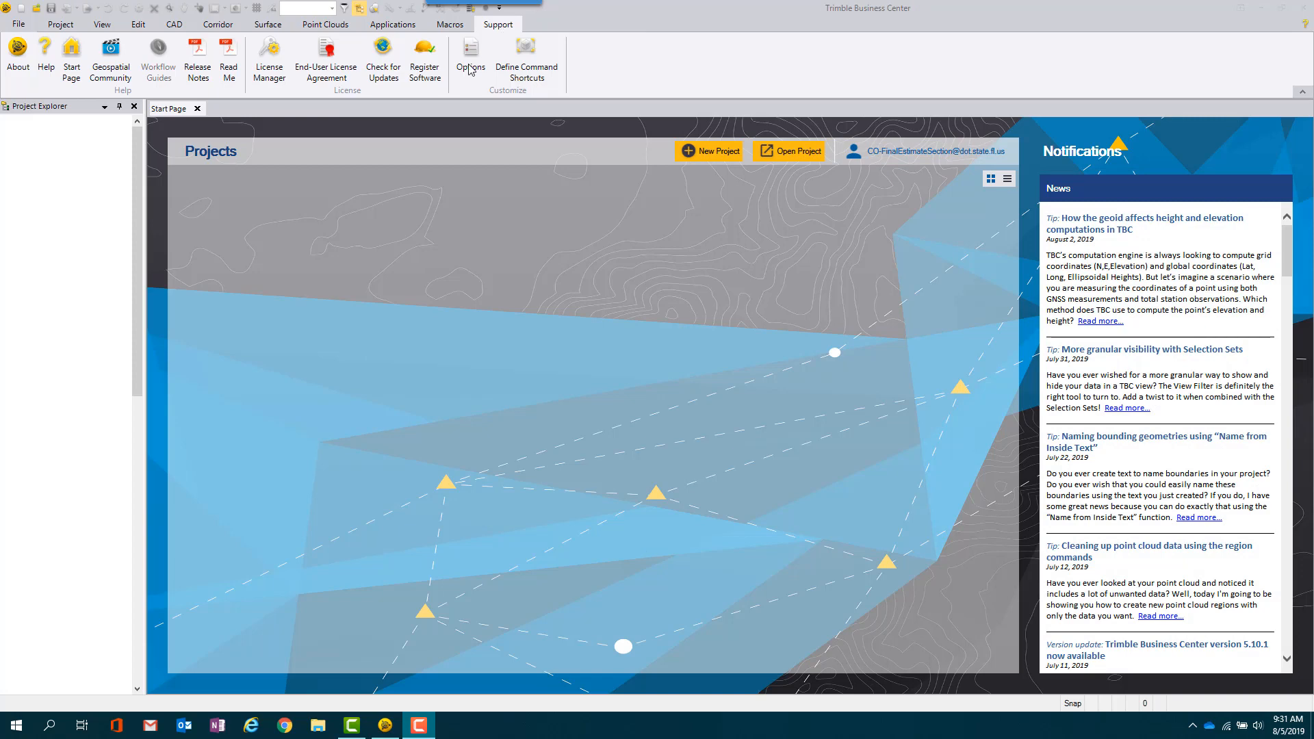
- Point Options > File Locations template folder at the Desktop and show the Recent projects list
{"action": "left_click", "coordinate": [469, 58]}
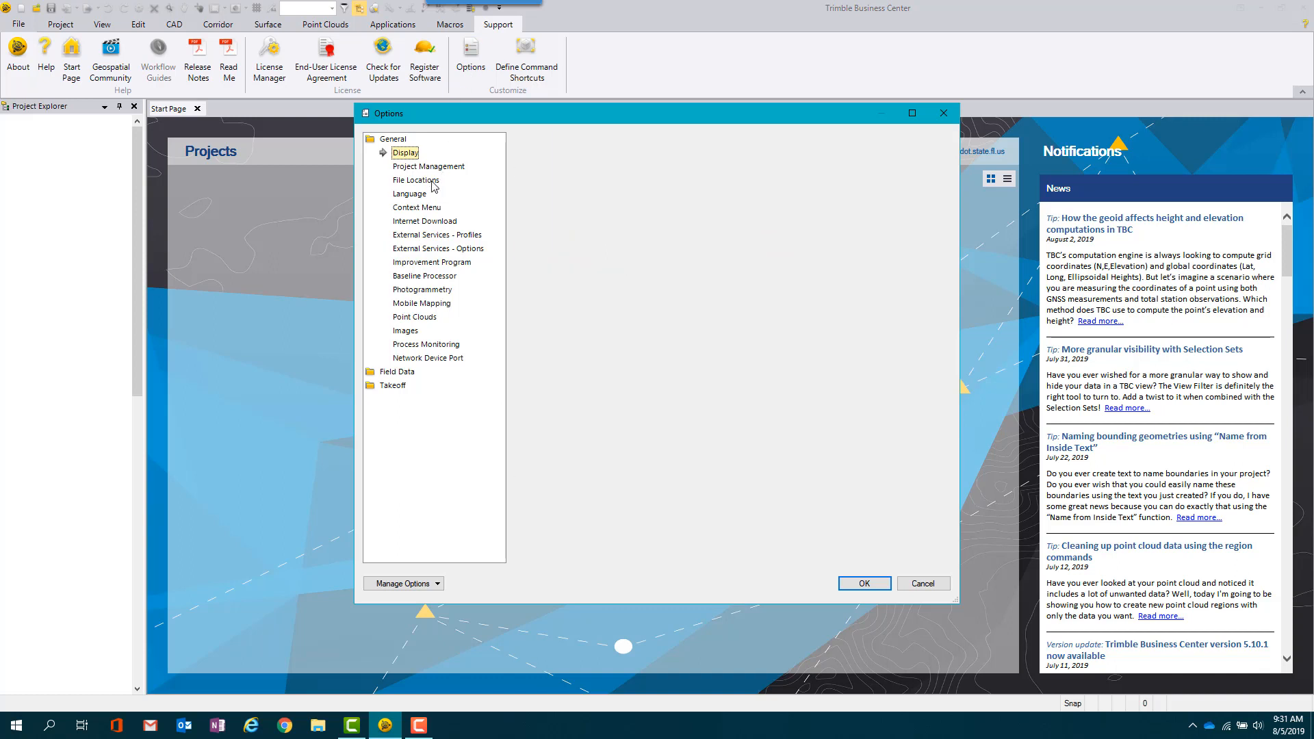
{"action": "left_click", "coordinate": [415, 179]}
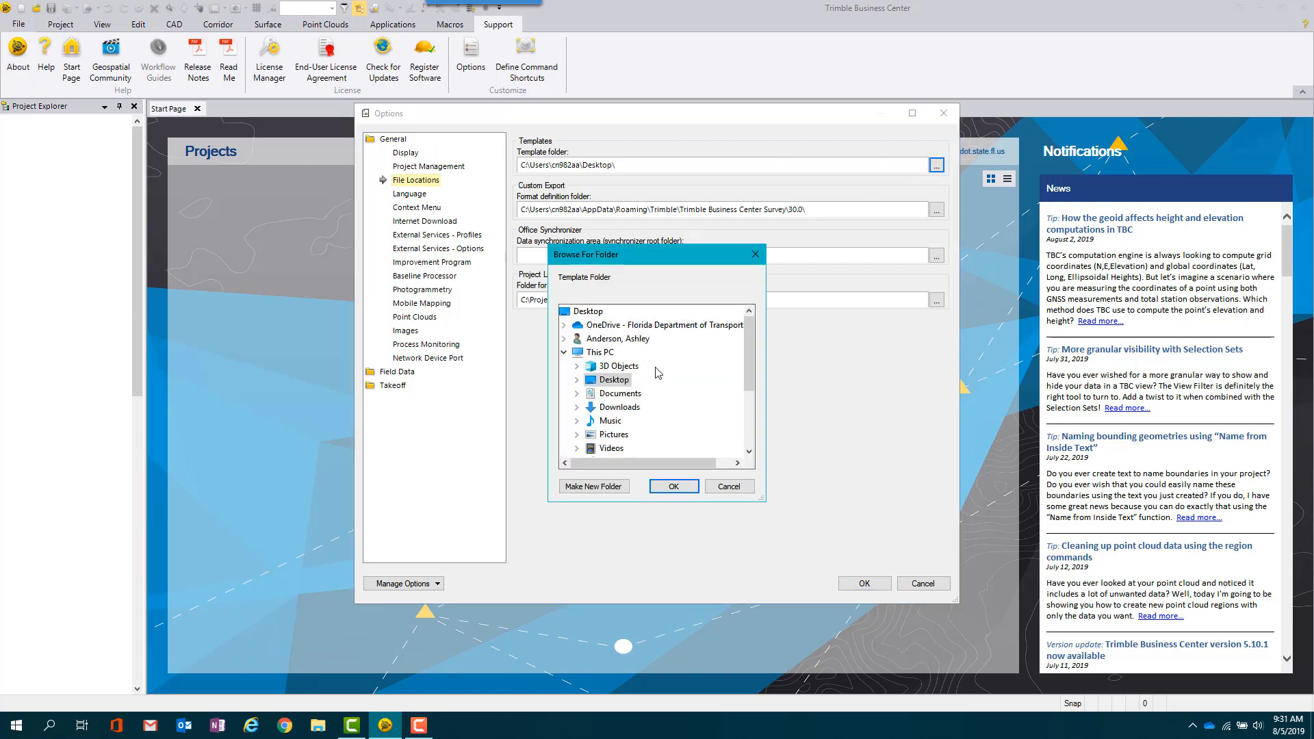
{"action": "left_click", "coordinate": [576, 379]}
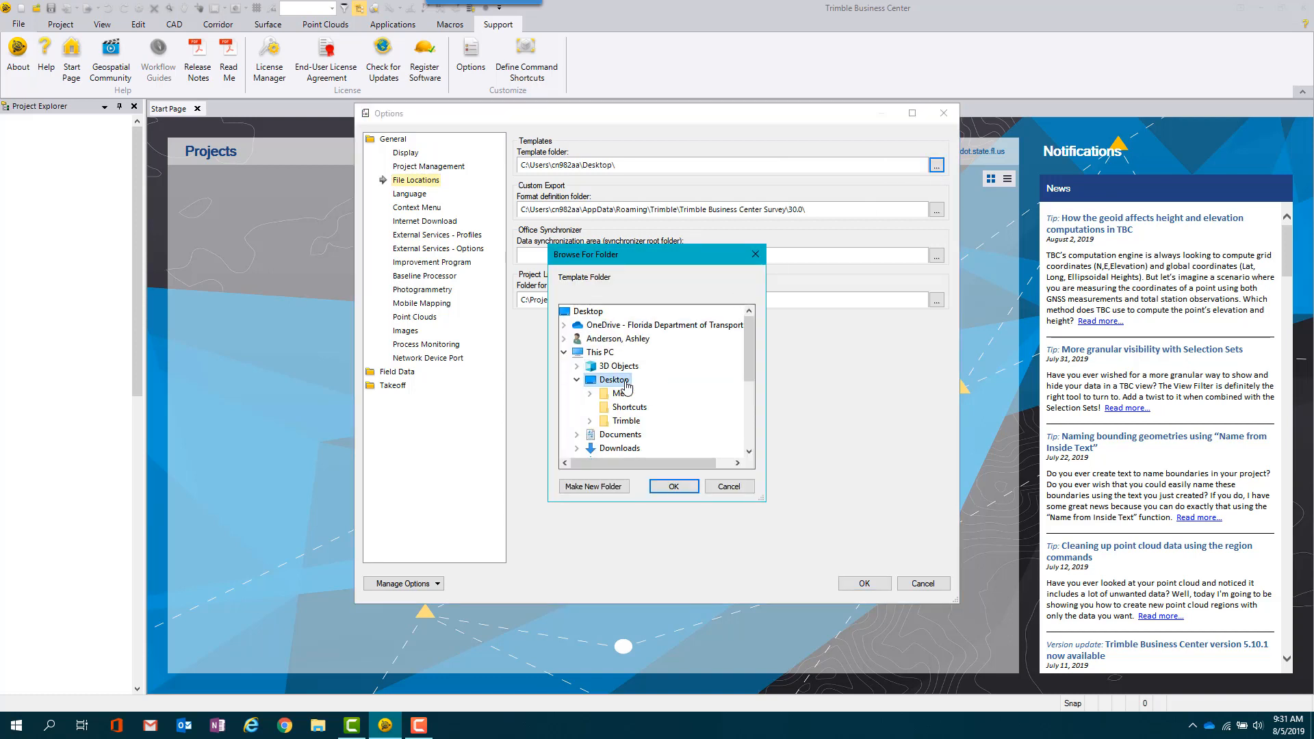
{"action": "left_click", "coordinate": [673, 486]}
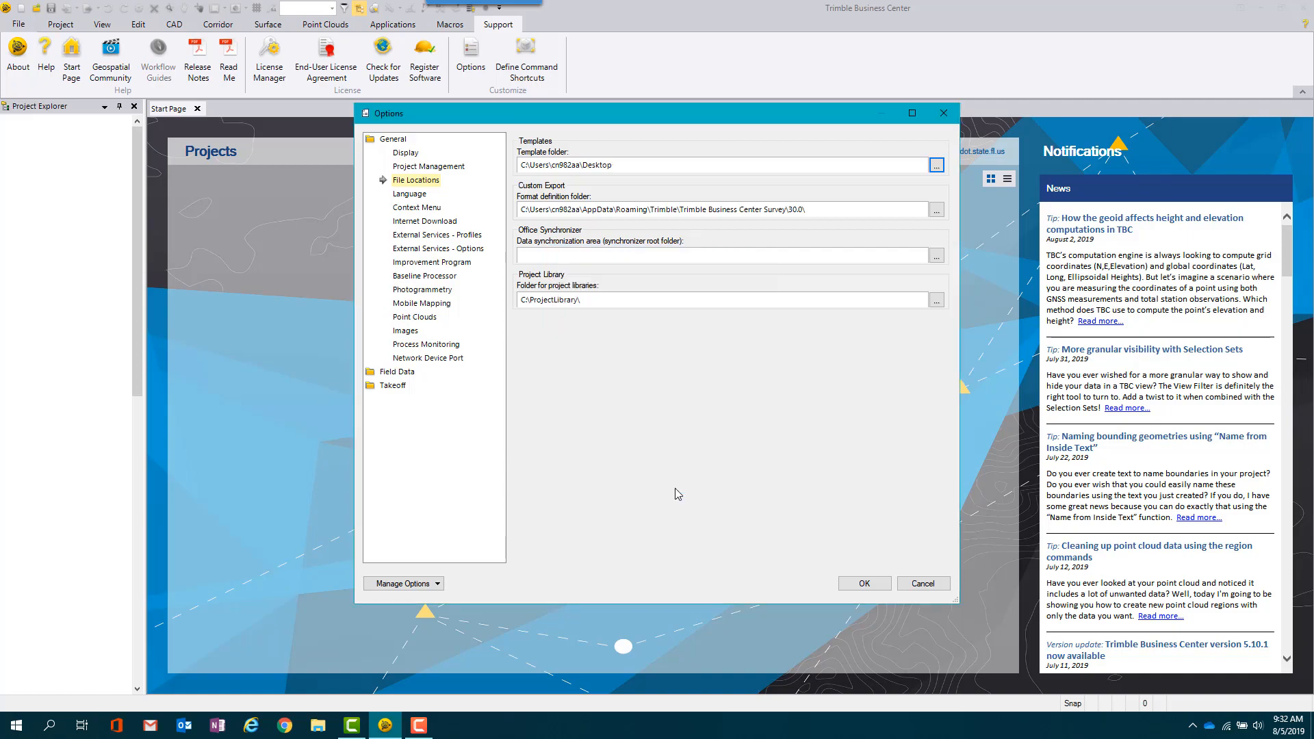
{"action": "left_click", "coordinate": [921, 583]}
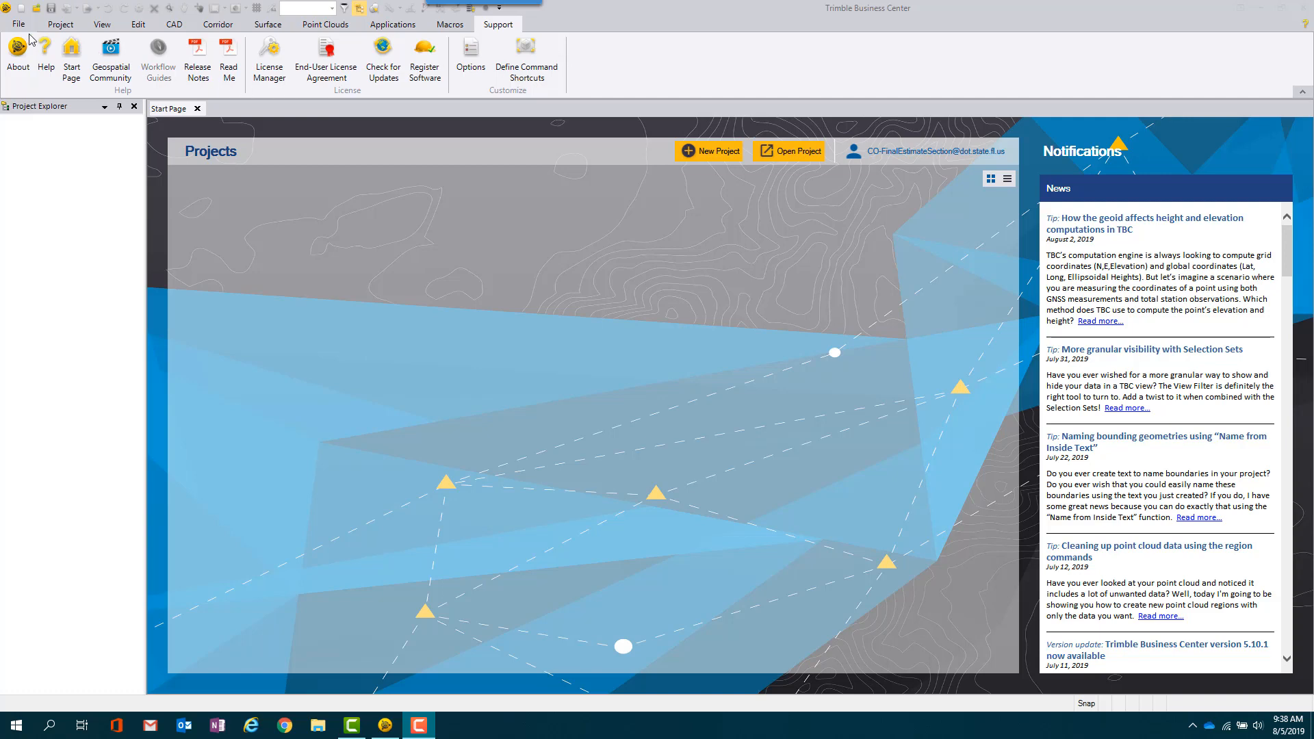
{"action": "left_click", "coordinate": [18, 23]}
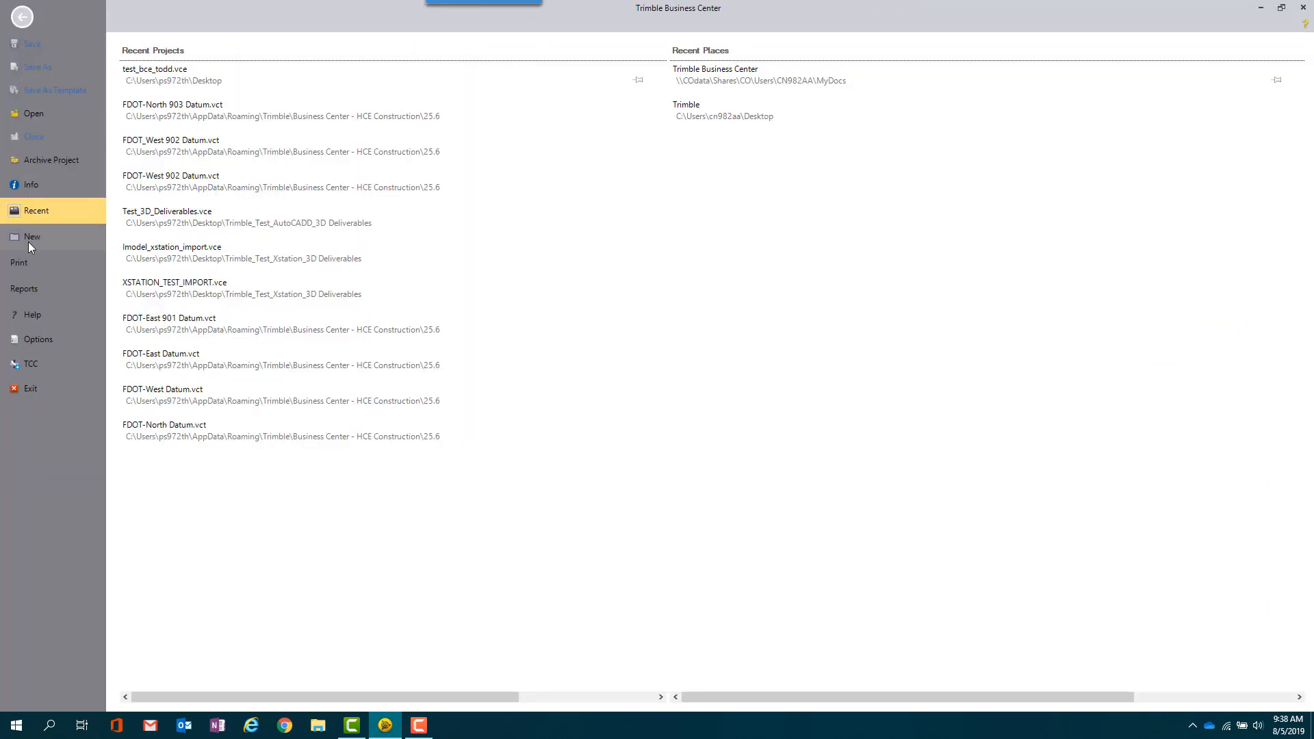
- Create a new project from the FDOT_North 903 Datum template via File > New
{"action": "left_click", "coordinate": [31, 236]}
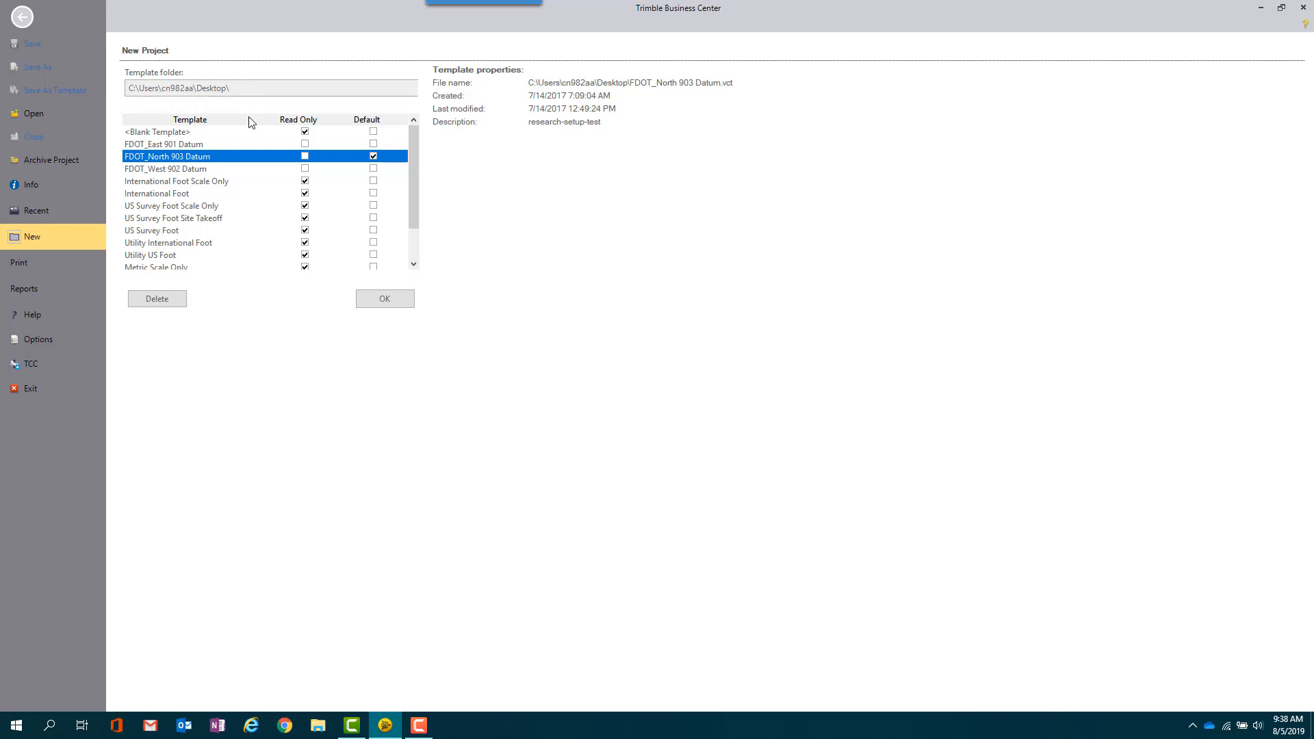
{"action": "mouse_move", "coordinate": [284, 163]}
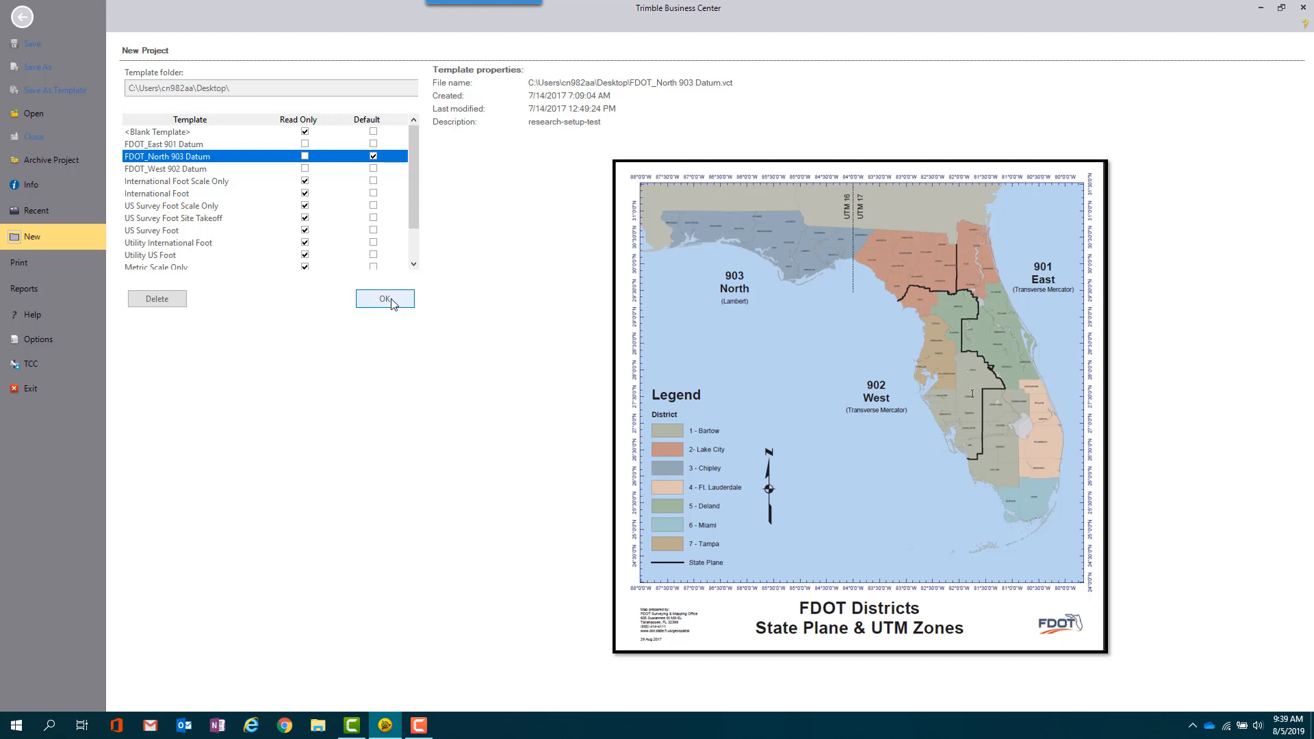
{"action": "left_click", "coordinate": [385, 299]}
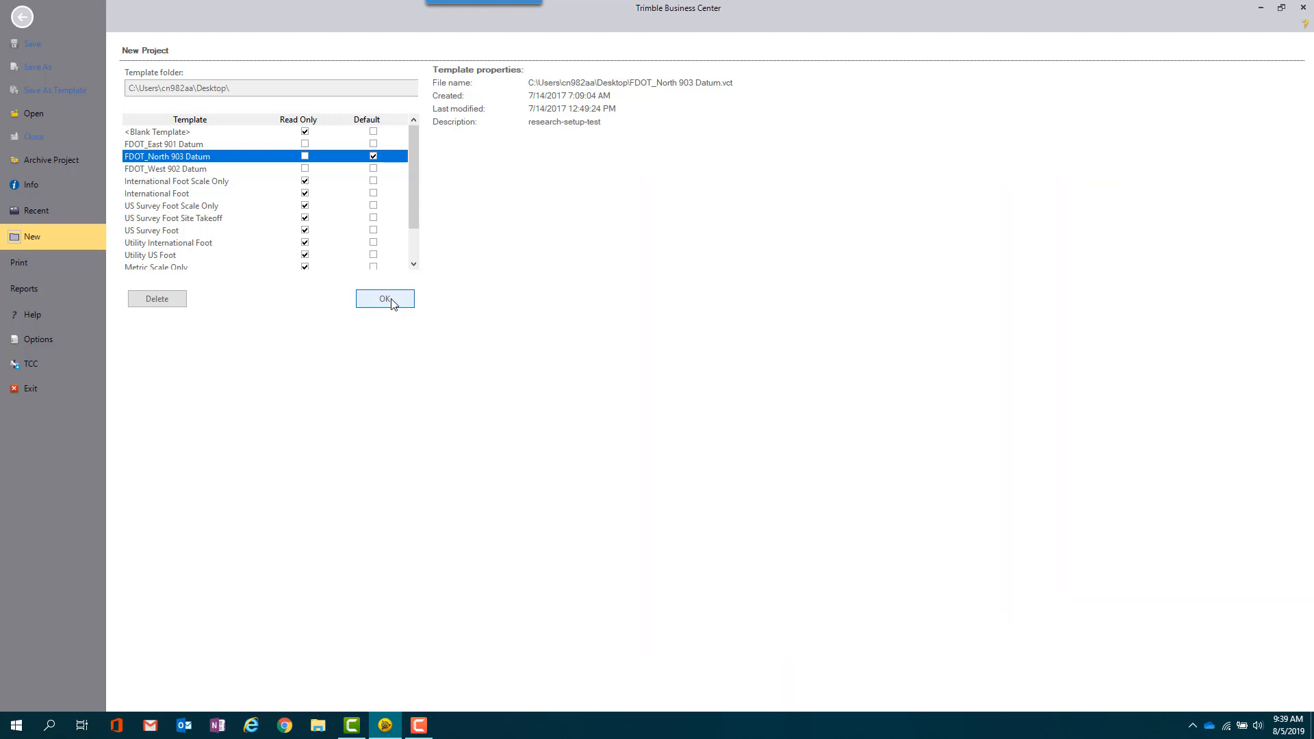
{"action": "left_click", "coordinate": [385, 300]}
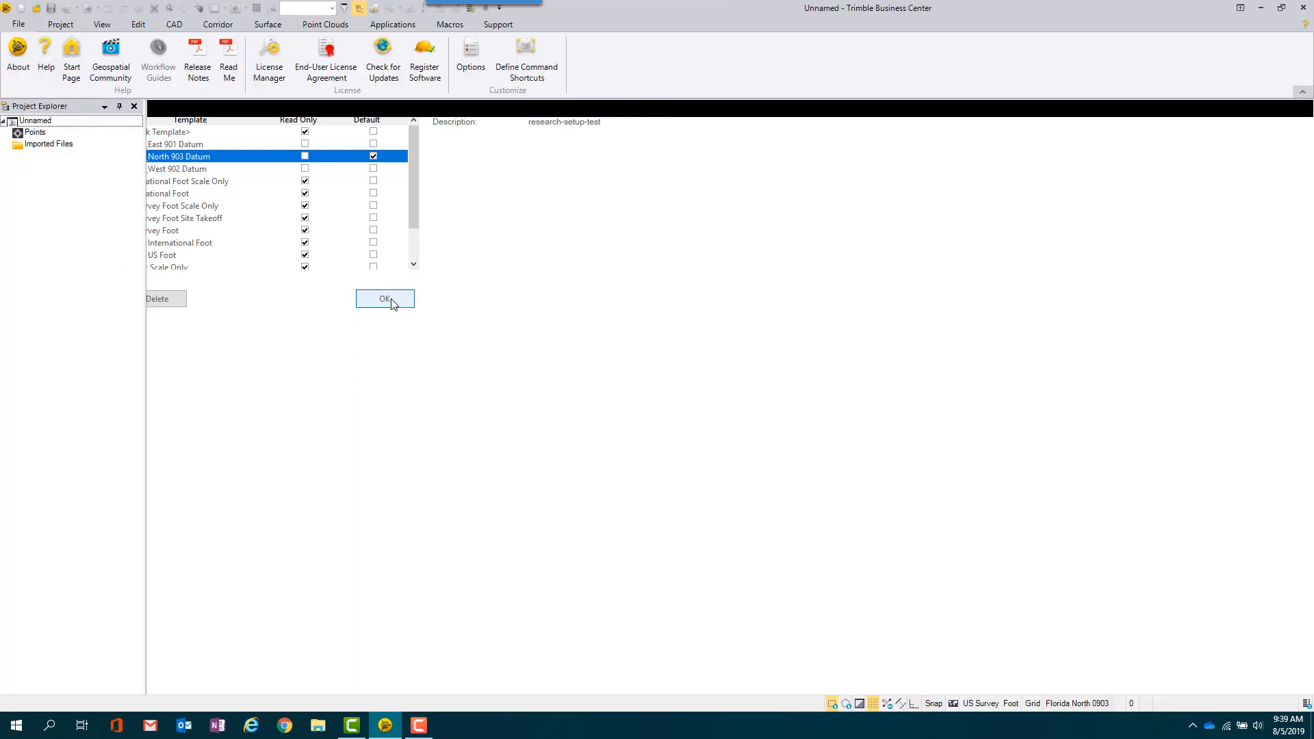
{"action": "left_click", "coordinate": [385, 299]}
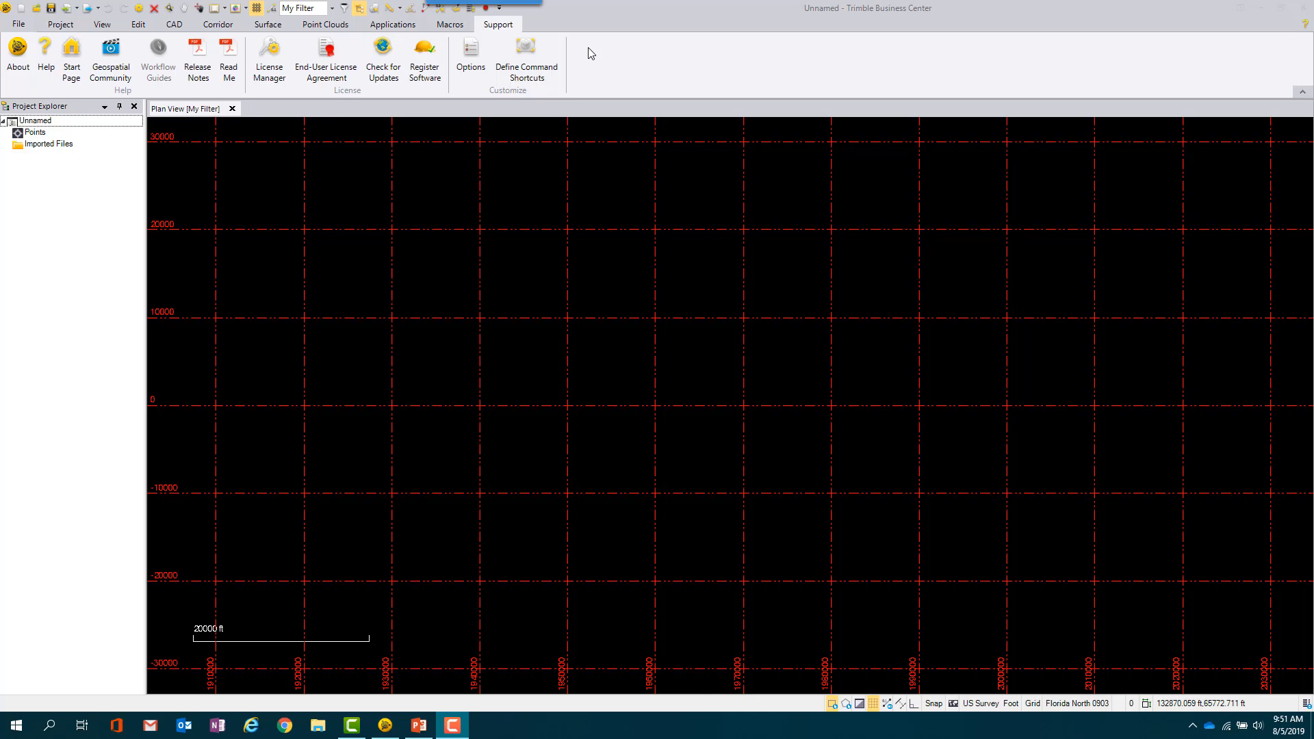
{"action": "mouse_move", "coordinate": [61, 23]}
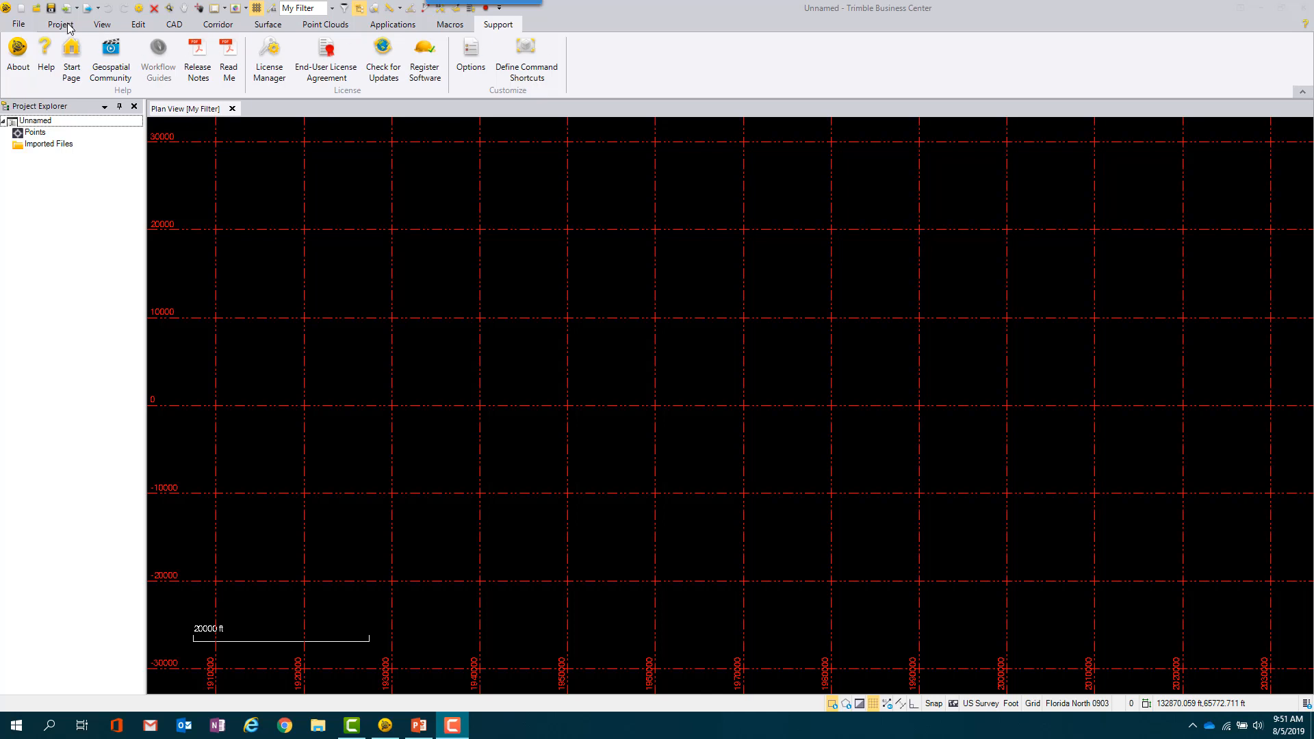
{"action": "left_click", "coordinate": [59, 23]}
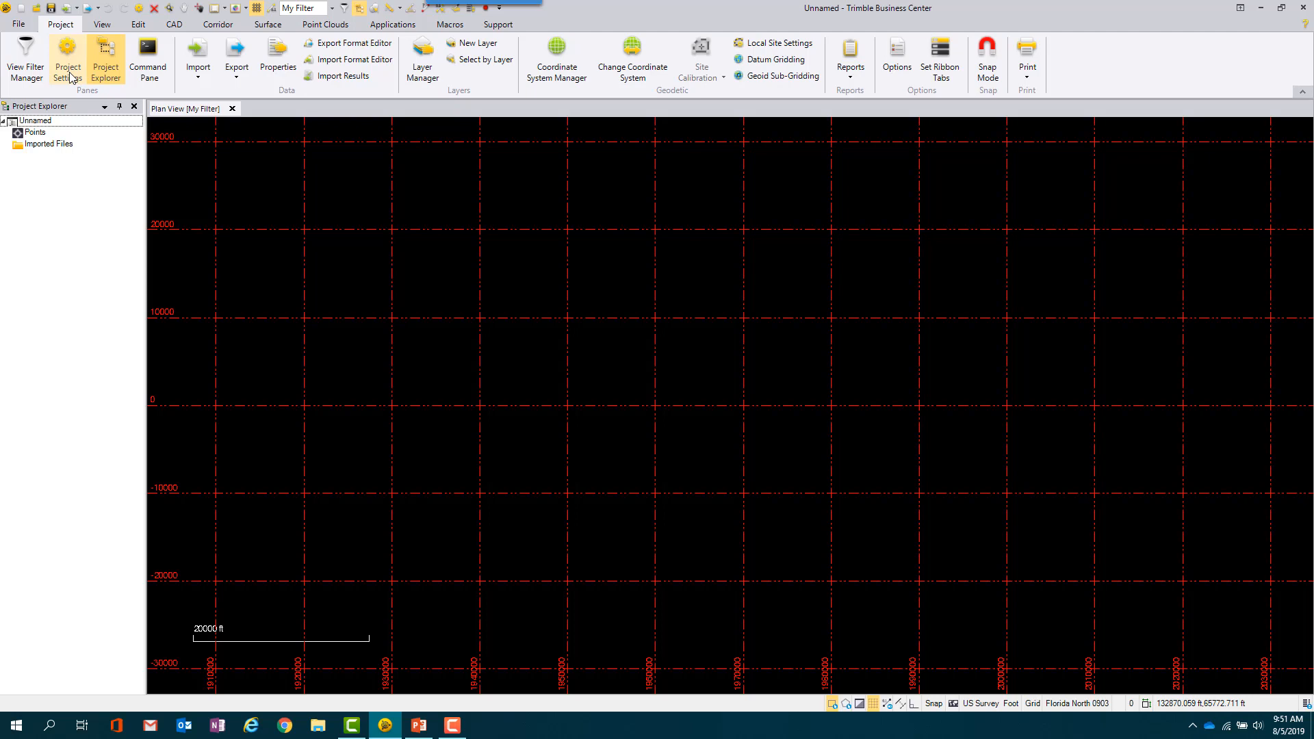
{"action": "left_click", "coordinate": [67, 59]}
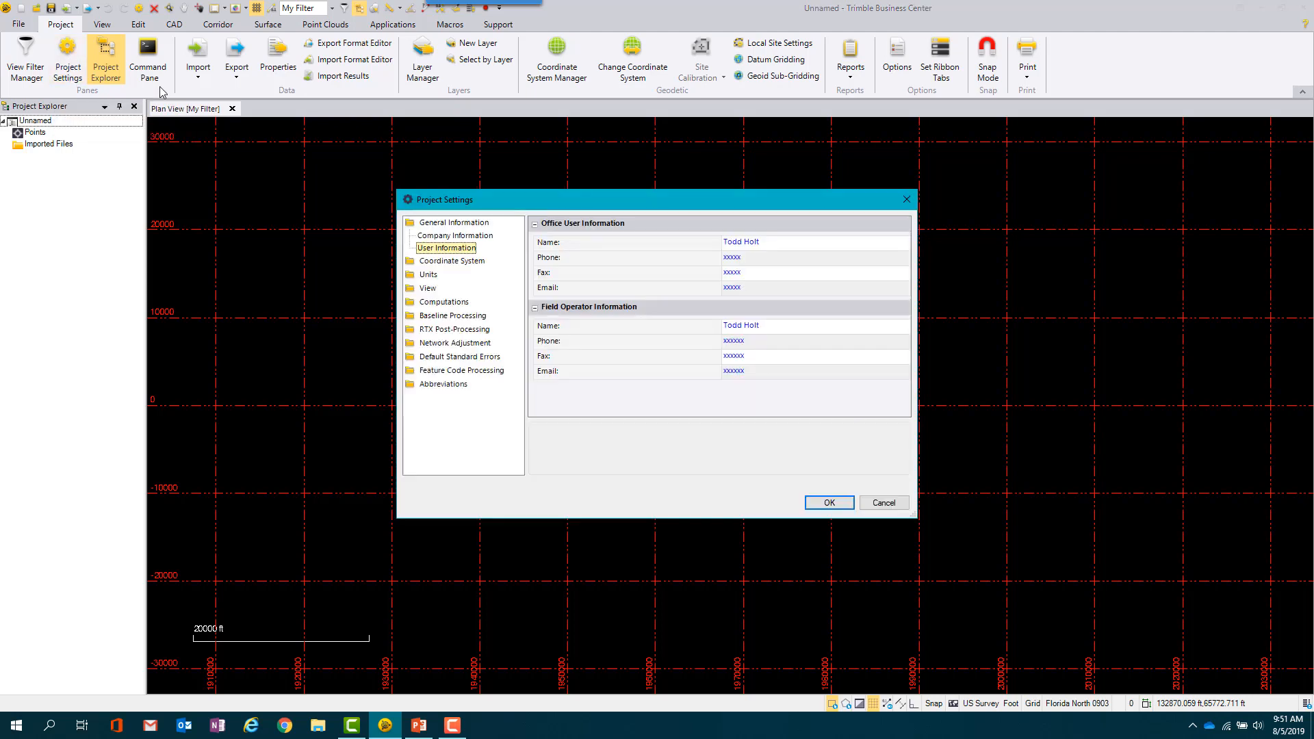
{"action": "left_click", "coordinate": [453, 221]}
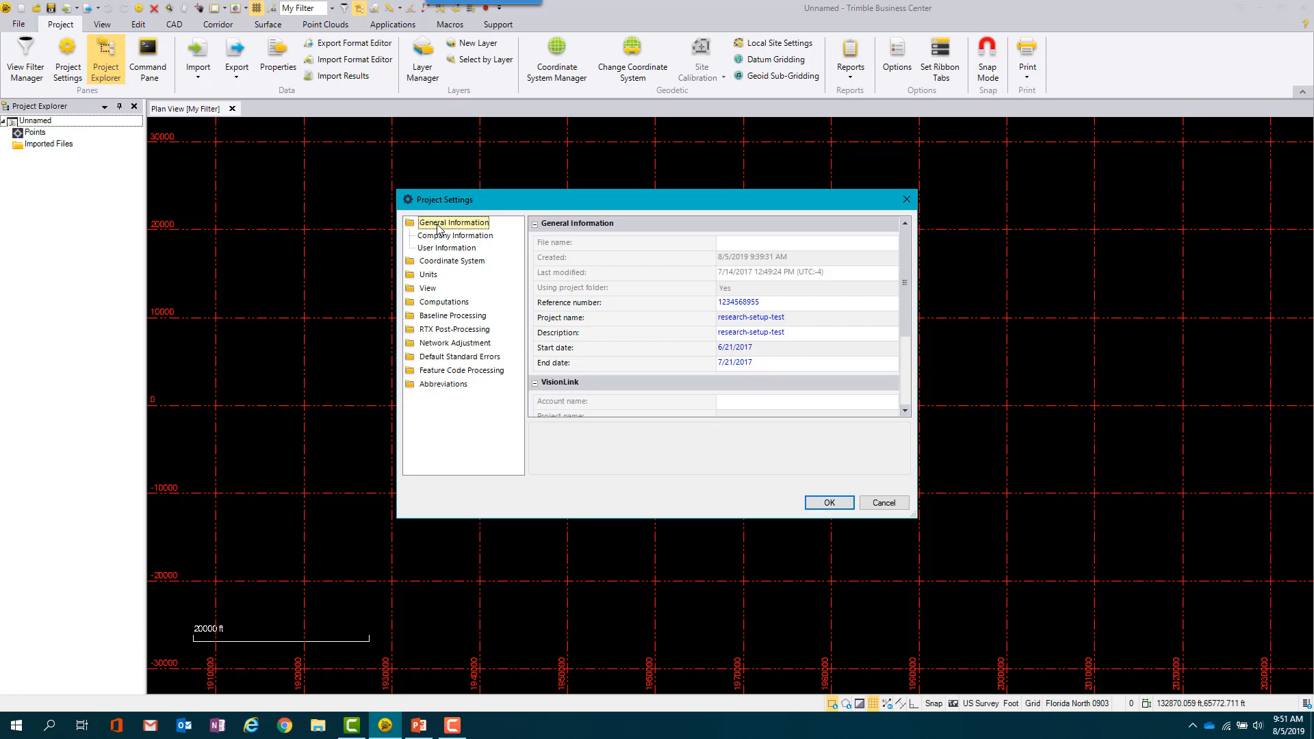
{"action": "left_click", "coordinate": [738, 301]}
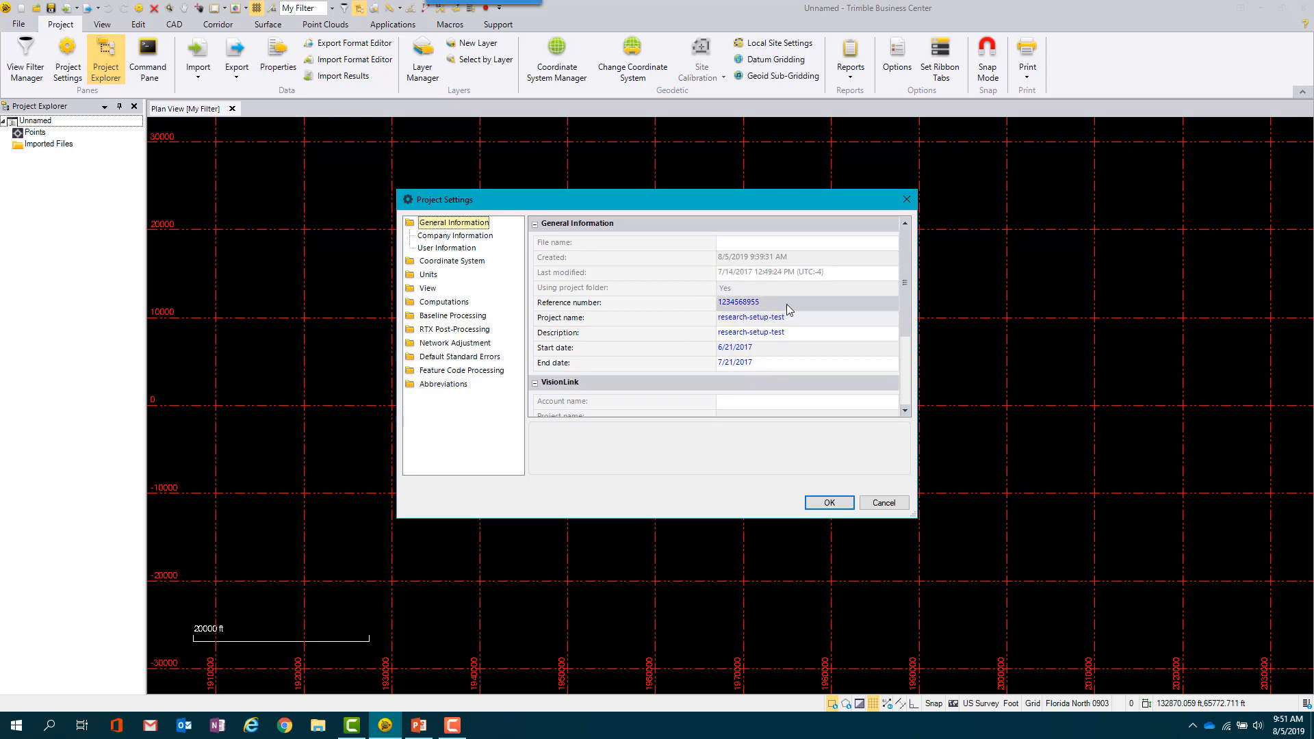
{"action": "left_click", "coordinate": [789, 302]}
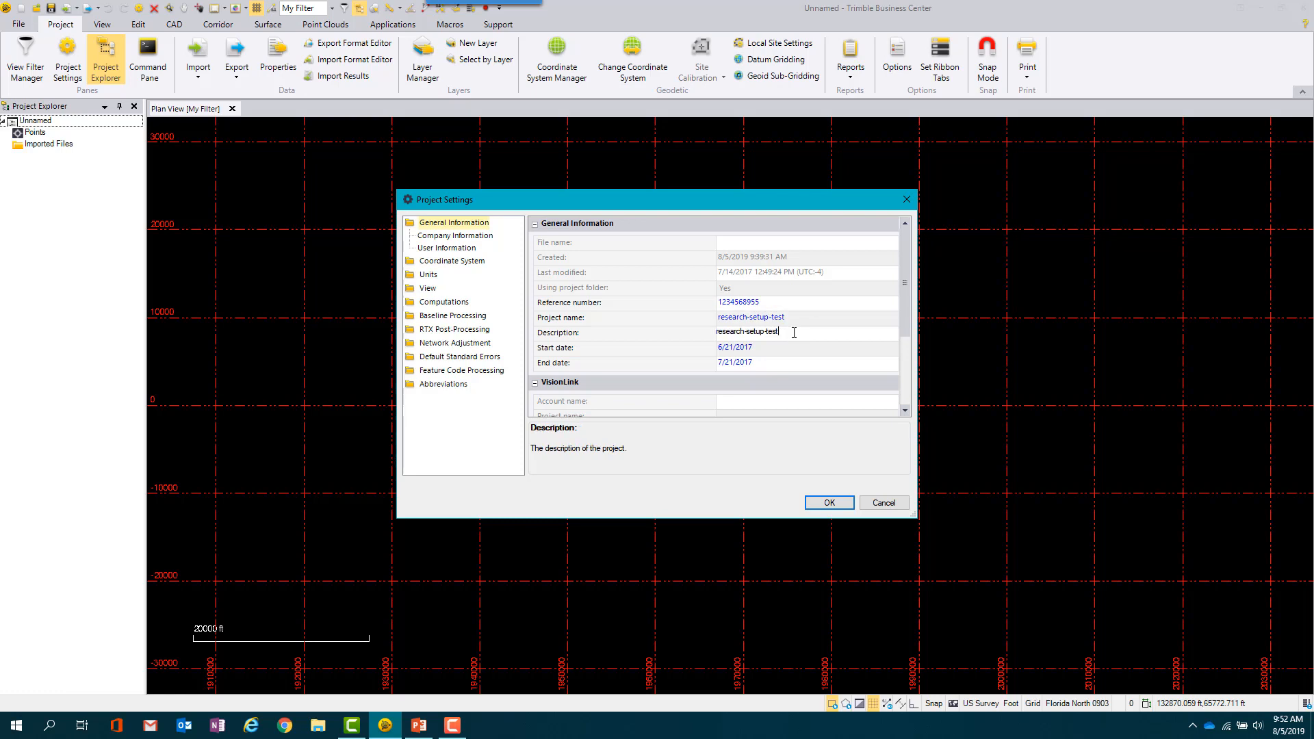
{"action": "mouse_move", "coordinate": [473, 260]}
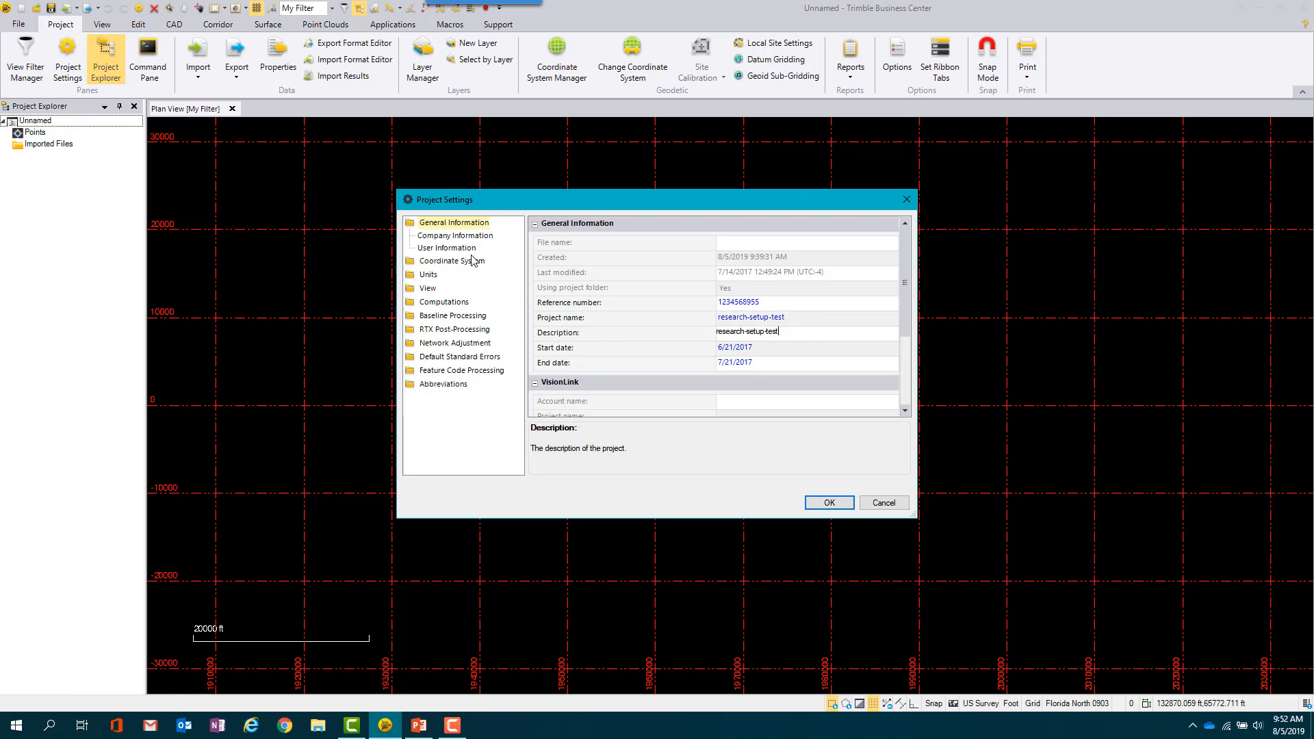
{"action": "left_click", "coordinate": [455, 235]}
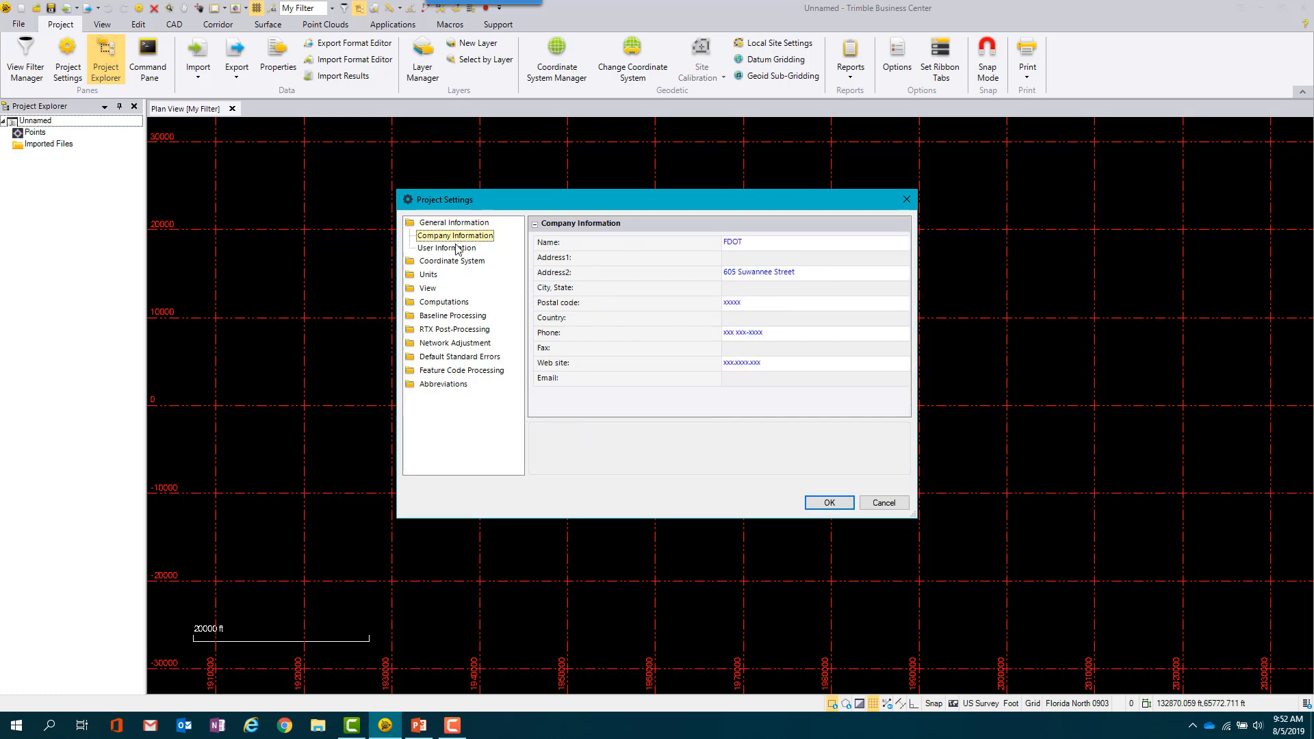
{"action": "left_click", "coordinate": [446, 248]}
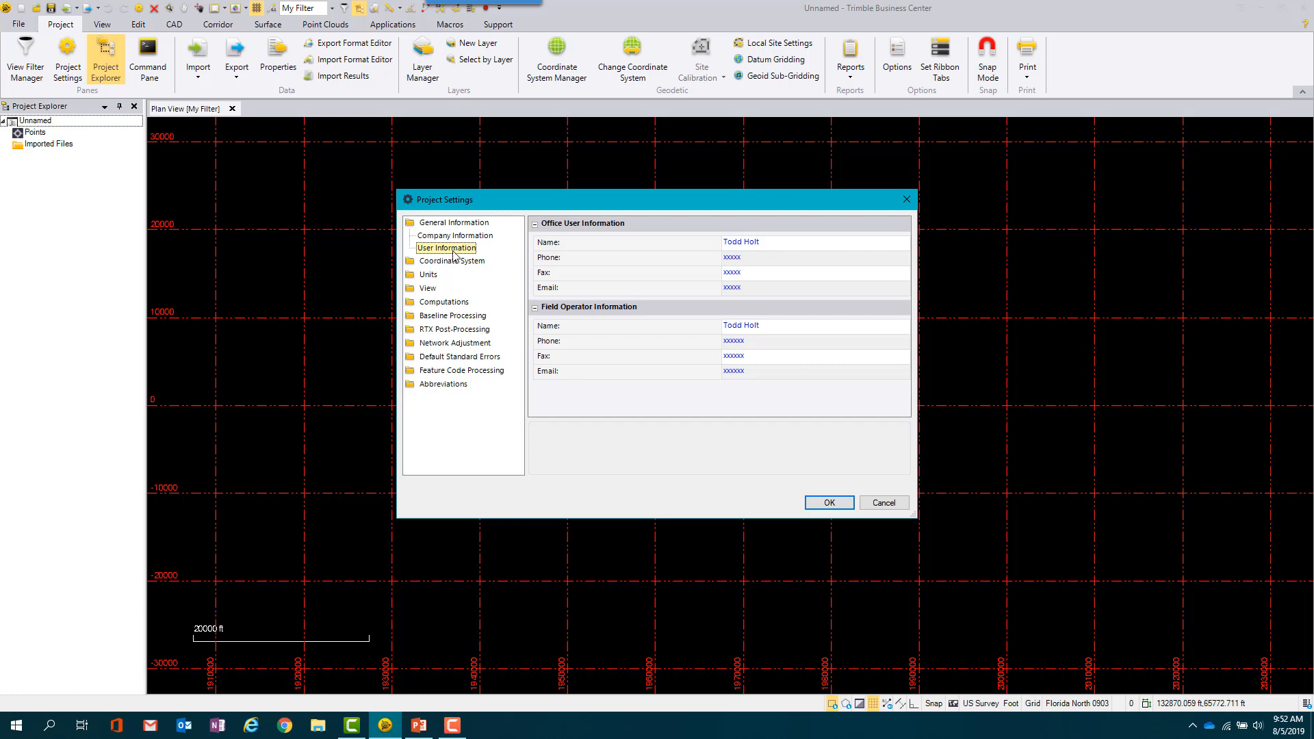
{"action": "left_click", "coordinate": [452, 235]}
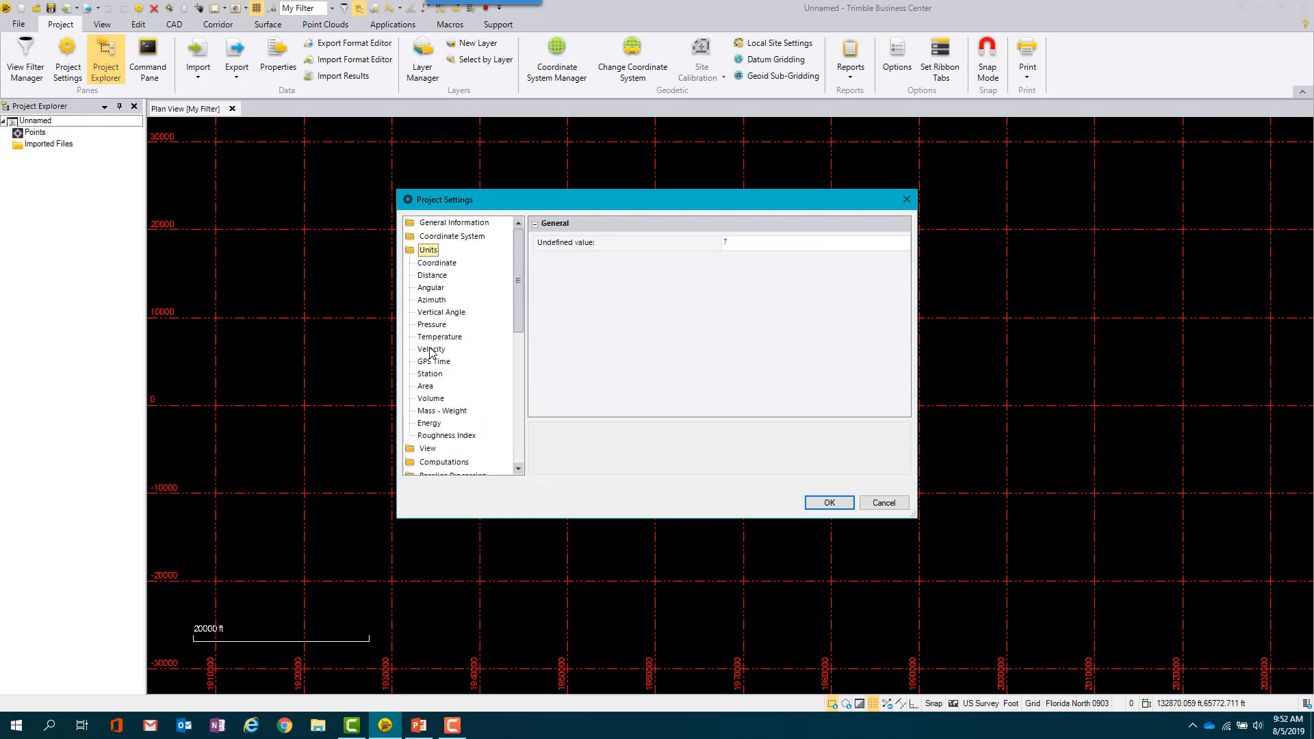
{"action": "mouse_move", "coordinate": [577, 453]}
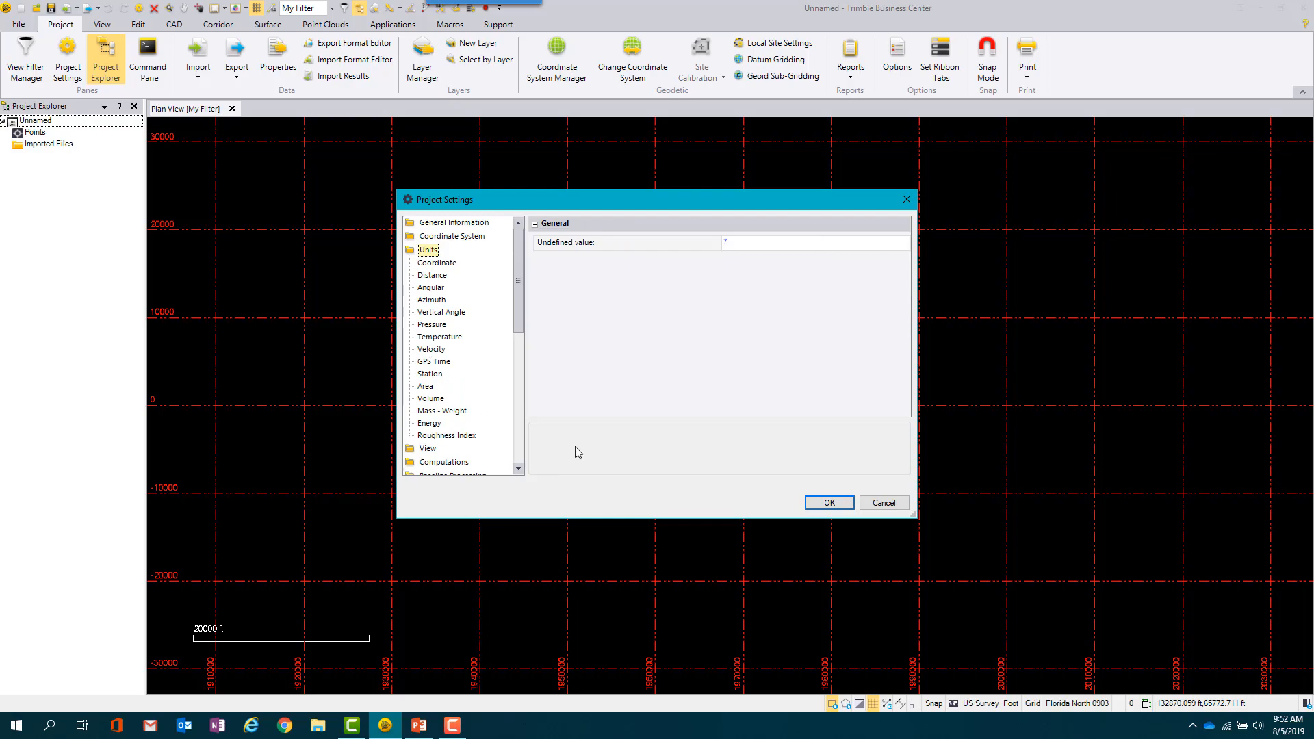
{"action": "left_click", "coordinate": [828, 502]}
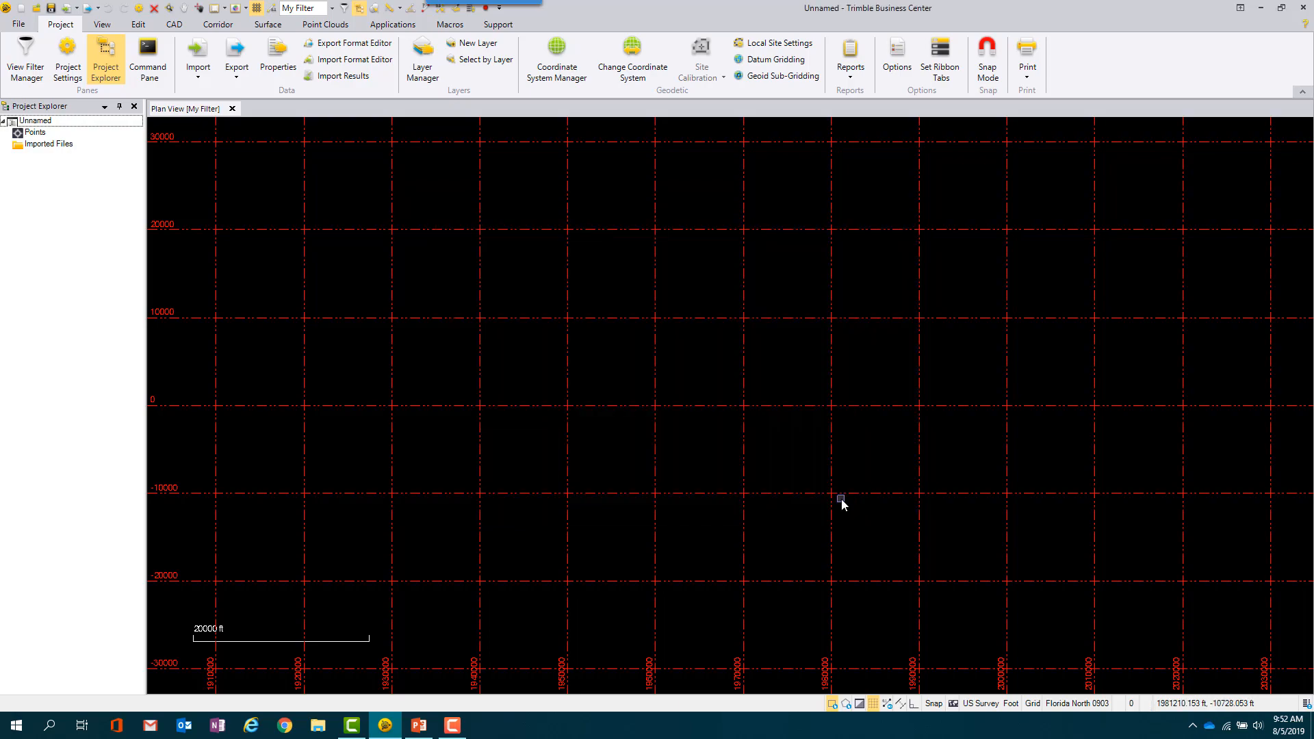